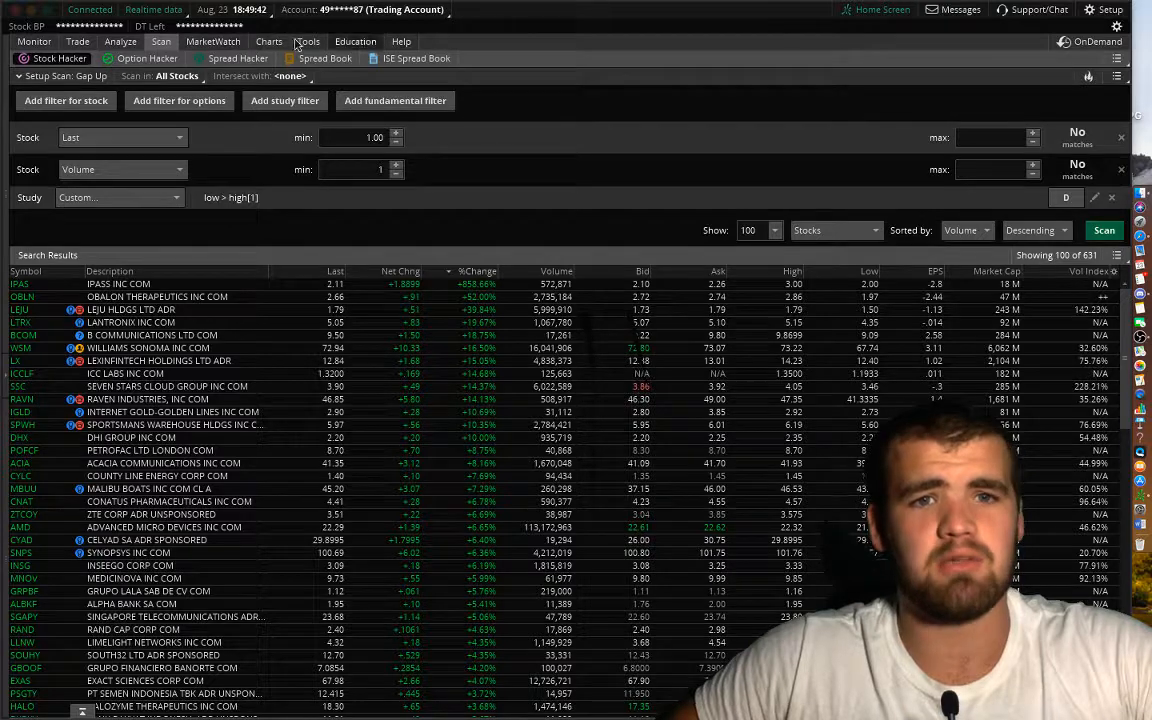
Check the Charts and MarketWatch tabs, then return to Scan and open the scan query menu.
{"action": "left_click", "coordinate": [269, 41]}
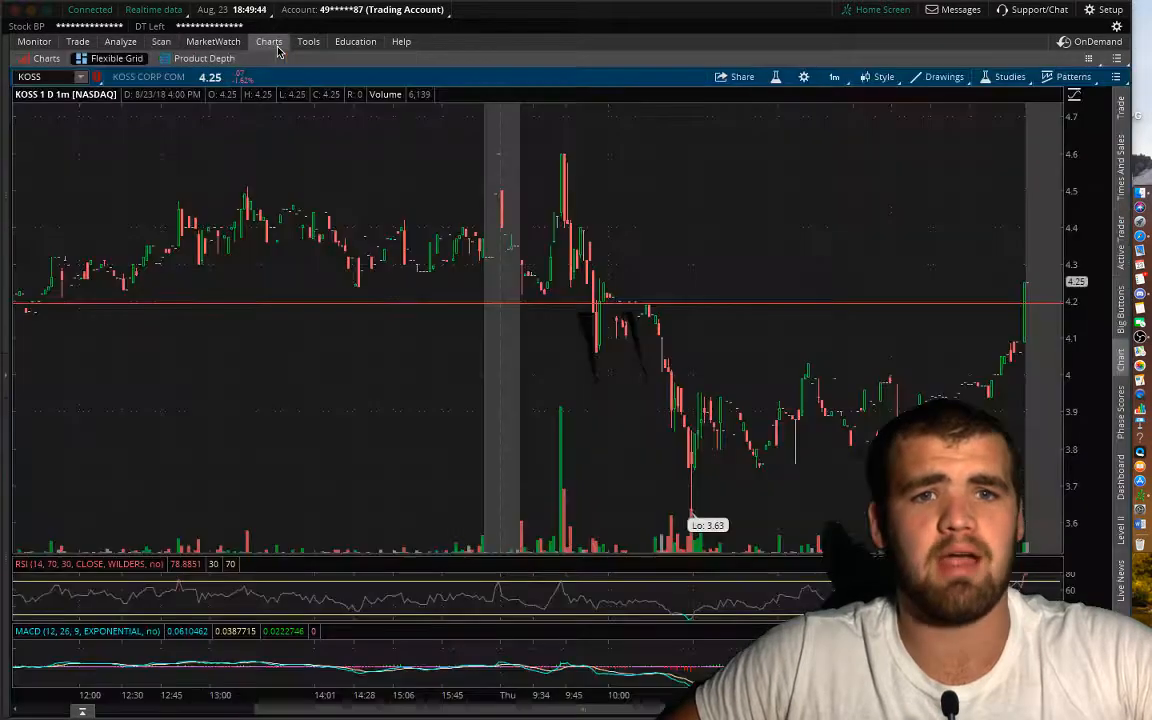
{"action": "left_click", "coordinate": [213, 41]}
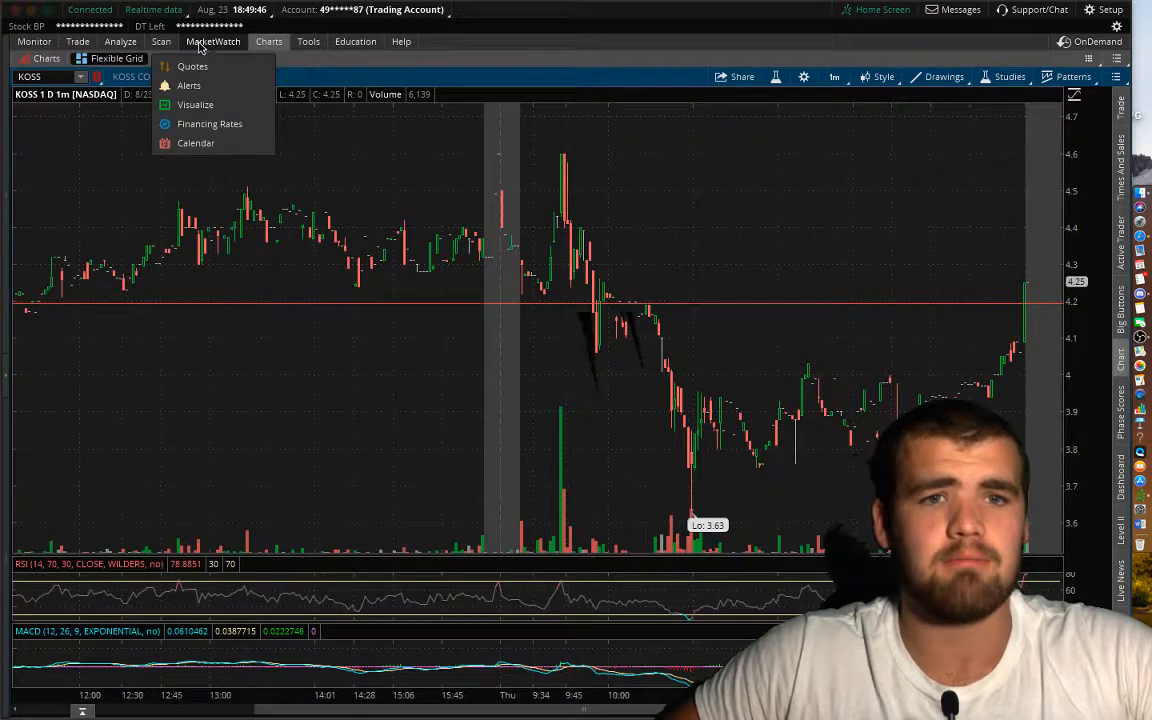
{"action": "left_click", "coordinate": [161, 41]}
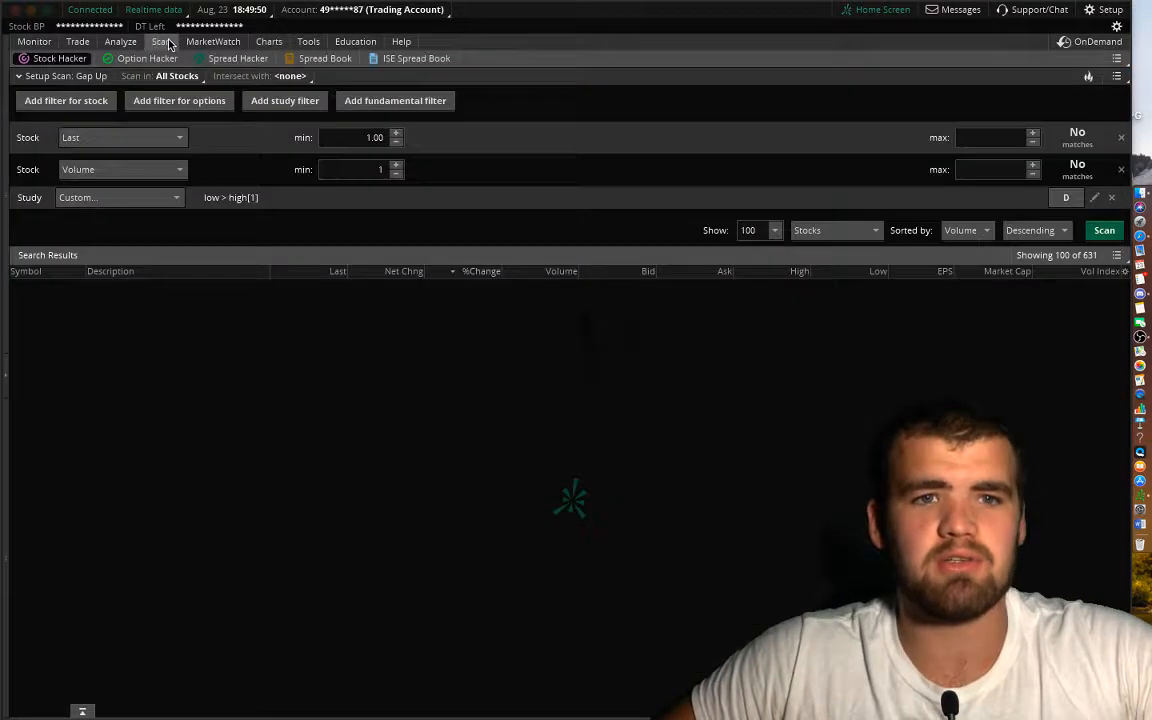
{"action": "left_click", "coordinate": [1104, 230]}
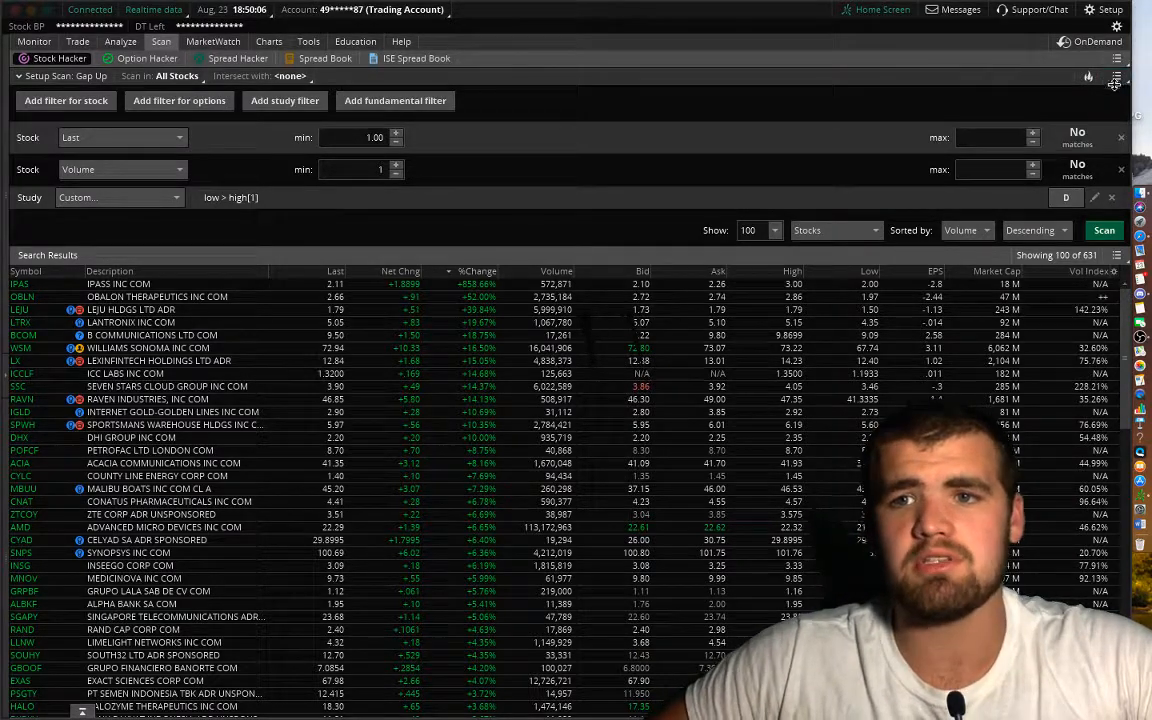
{"action": "mouse_move", "coordinate": [1117, 77]}
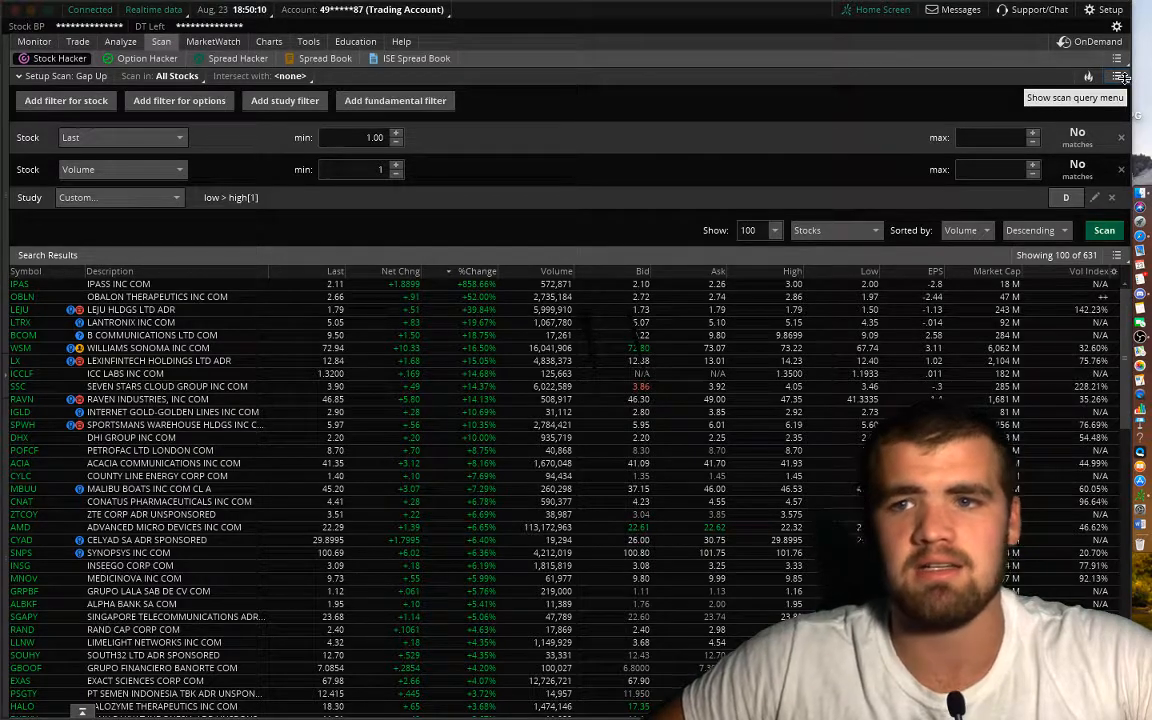
{"action": "left_click", "coordinate": [1117, 77]}
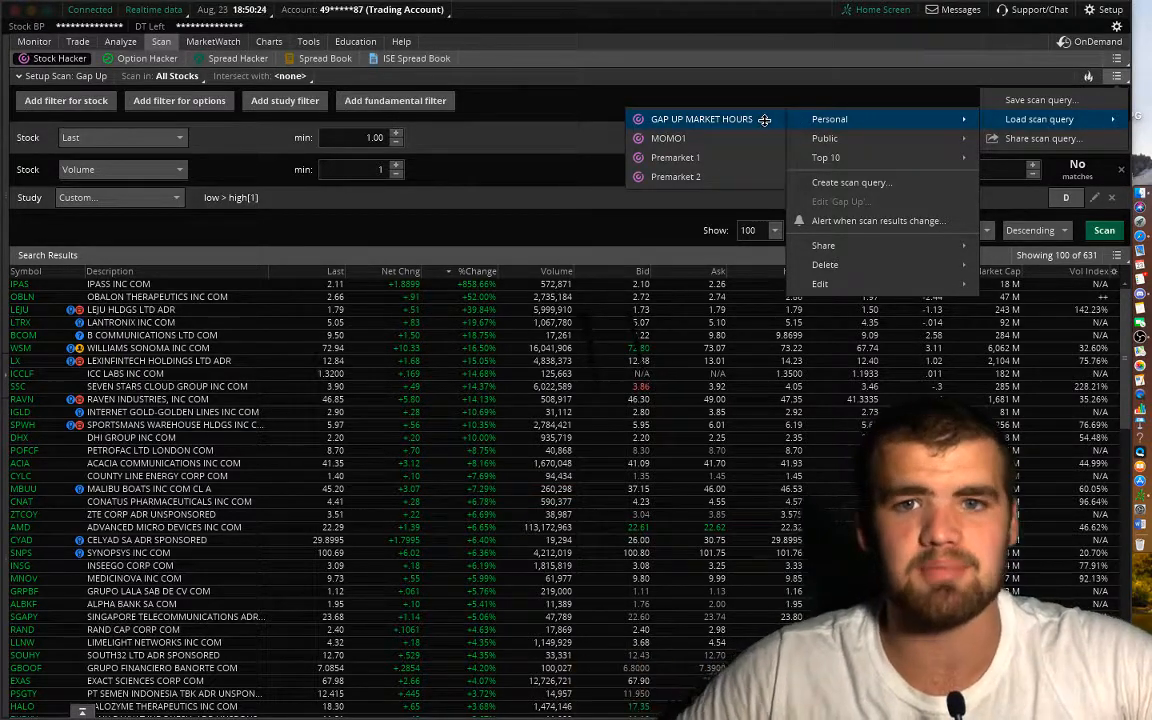
{"action": "mouse_move", "coordinate": [668, 138]}
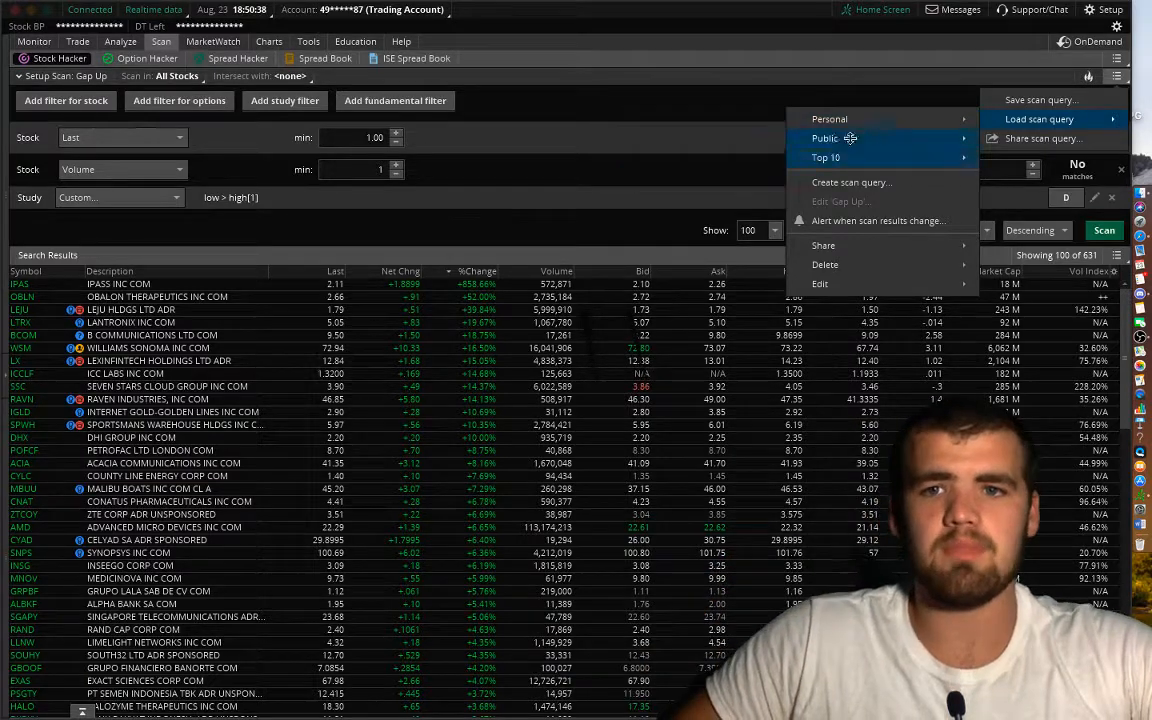
{"action": "mouse_move", "coordinate": [830, 119]}
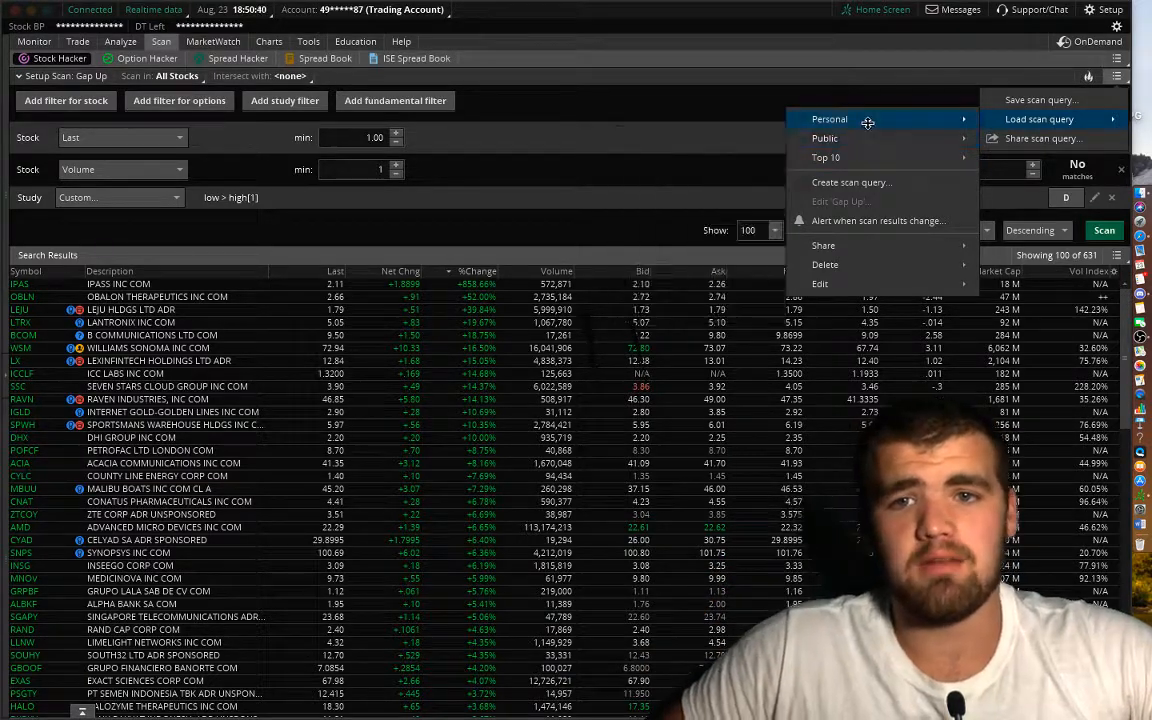
{"action": "mouse_move", "coordinate": [824, 138]}
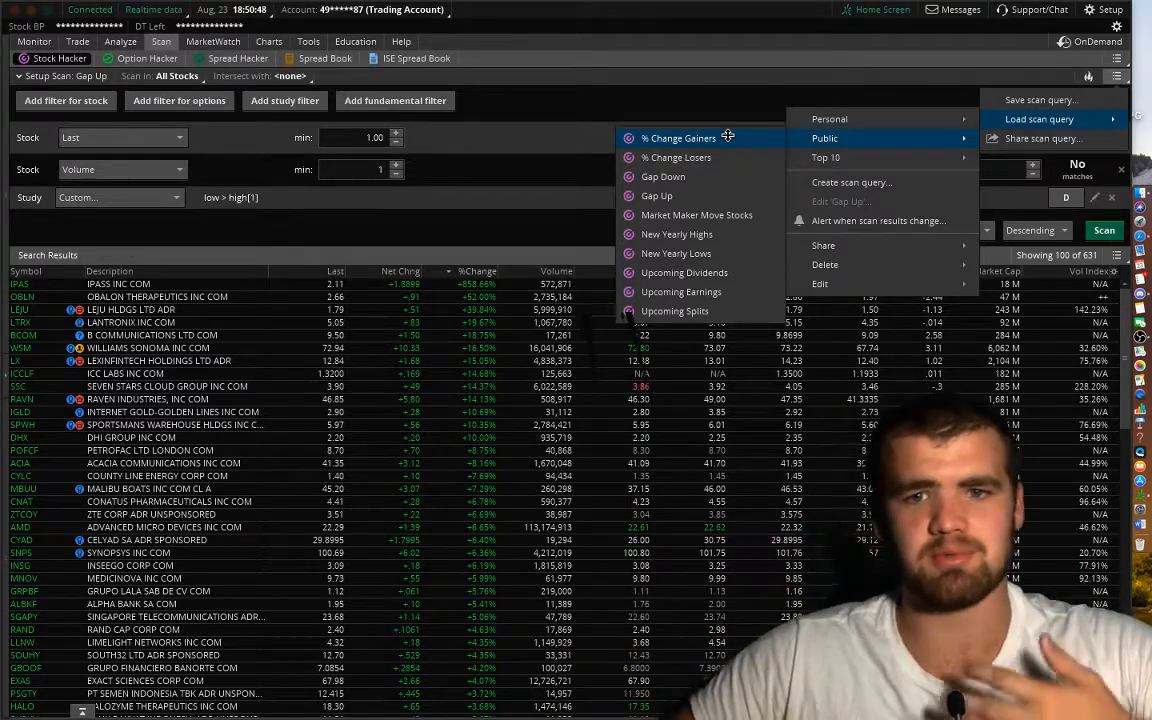
{"action": "mouse_move", "coordinate": [663, 176]}
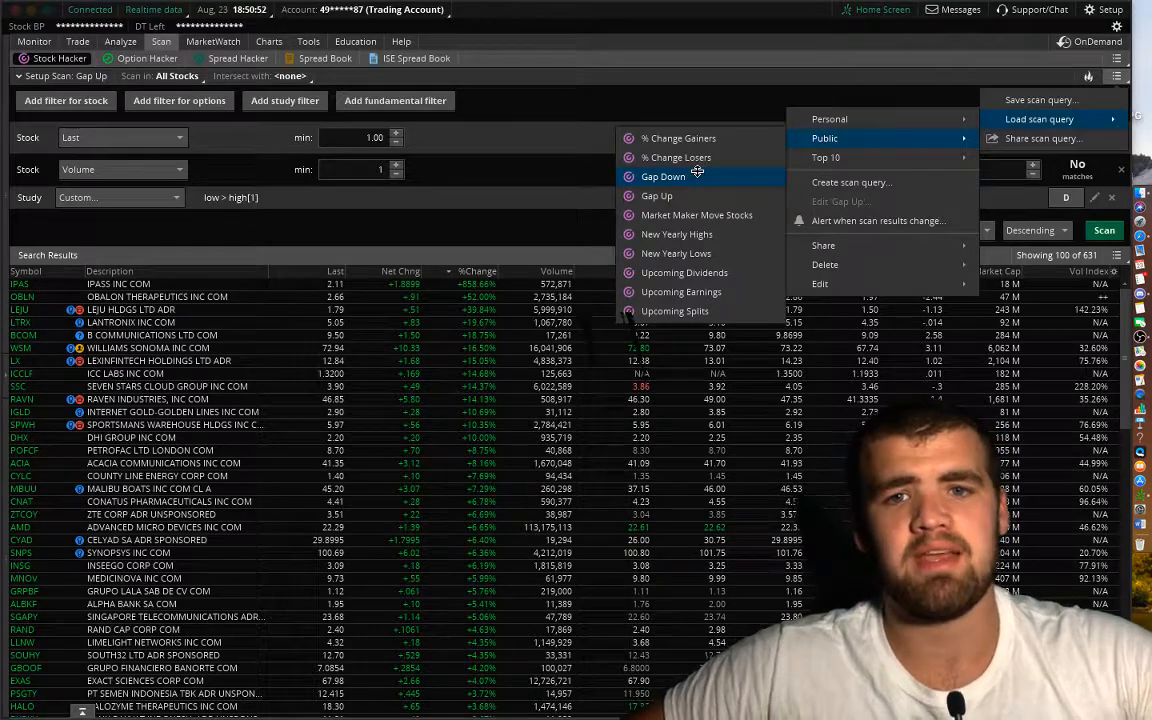
Load the public Gap Down scan and reopen the scan query menu to browse.
{"action": "left_click", "coordinate": [663, 176]}
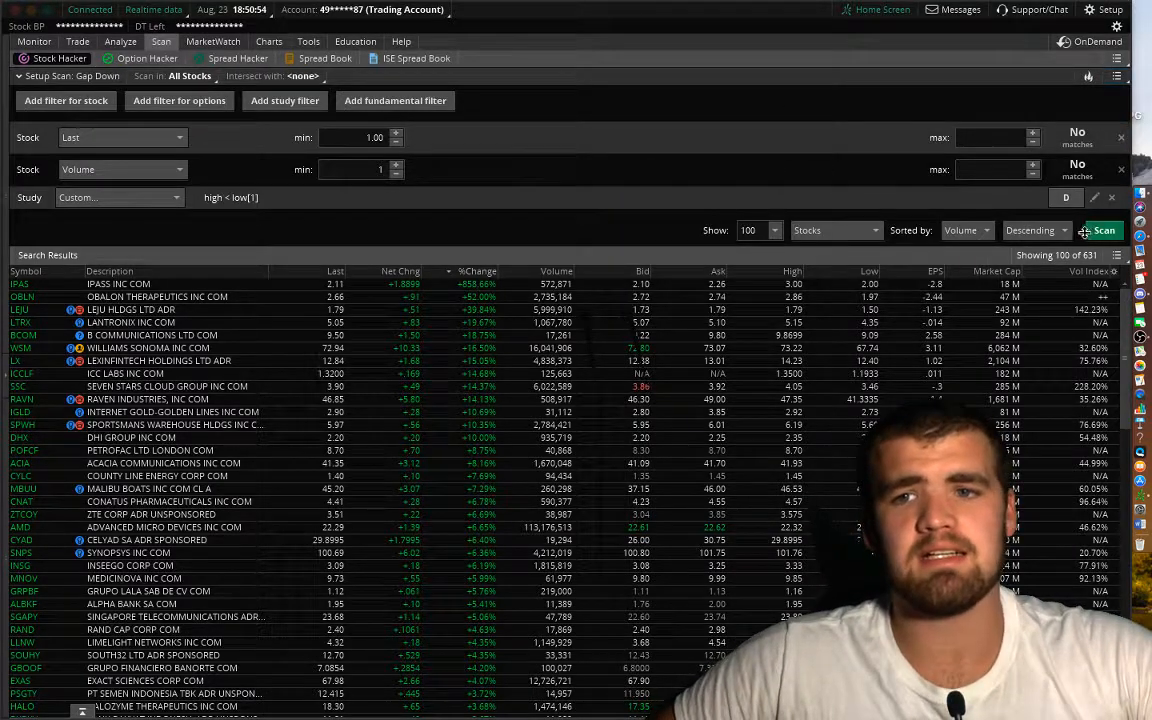
{"action": "left_click", "coordinate": [1116, 76]}
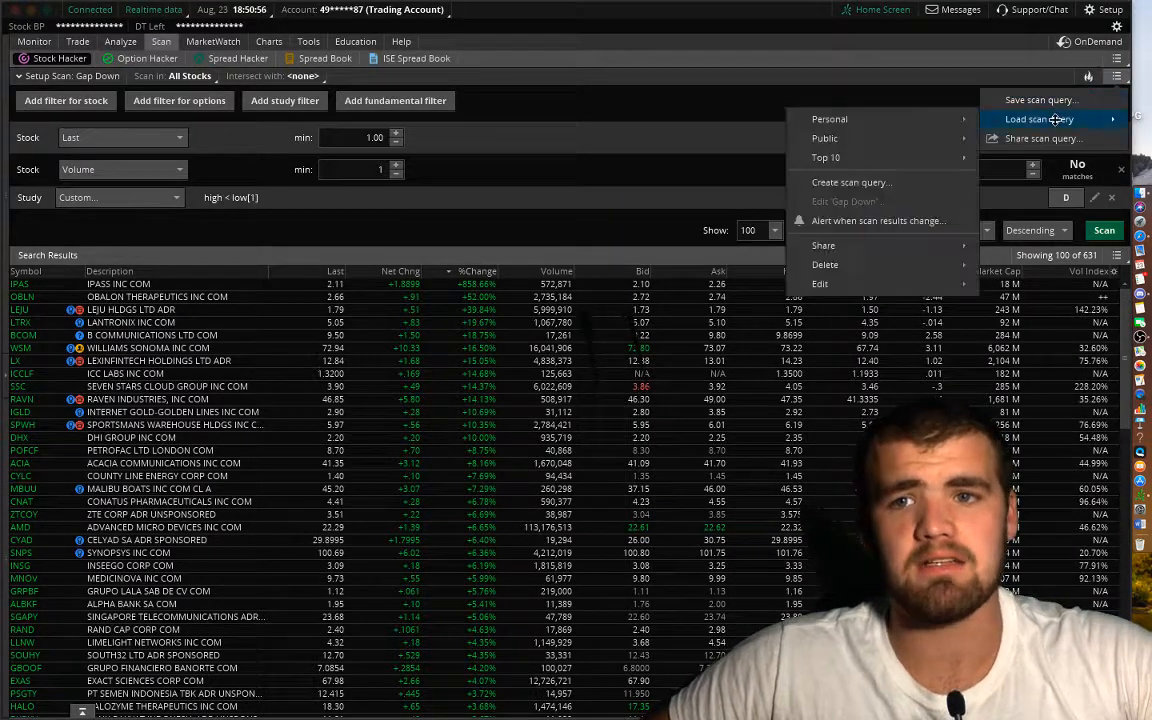
{"action": "mouse_move", "coordinate": [824, 138]}
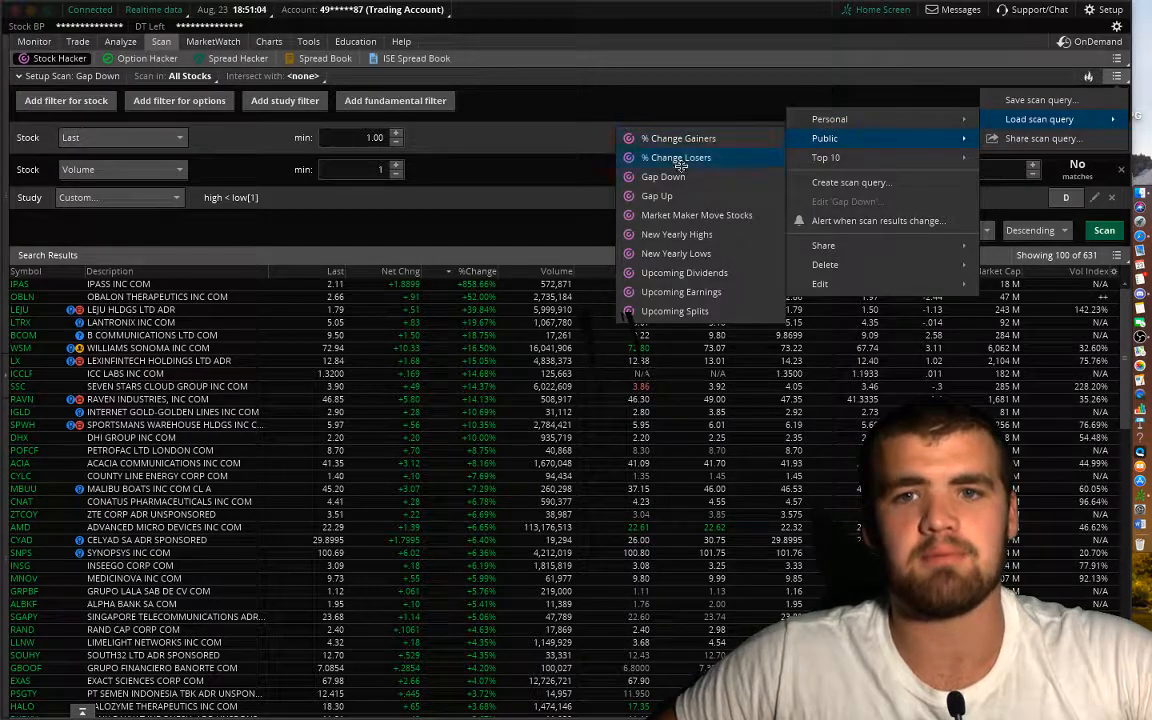
{"action": "mouse_move", "coordinate": [680, 138]}
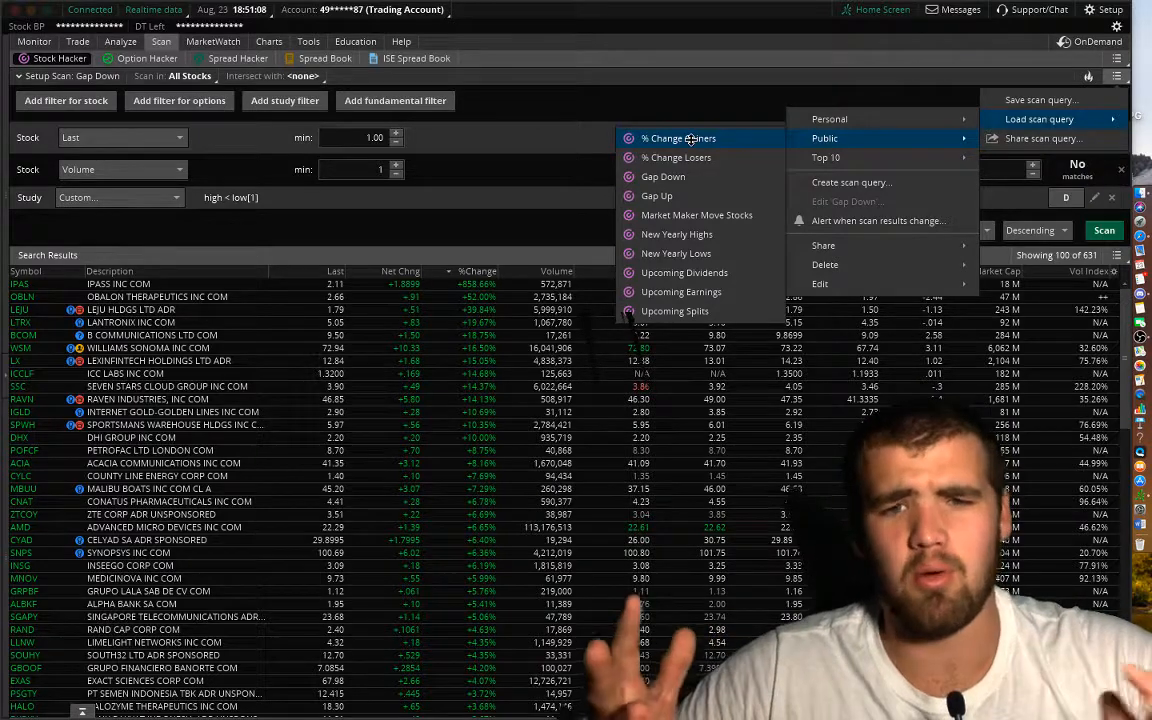
{"action": "mouse_move", "coordinate": [680, 157]}
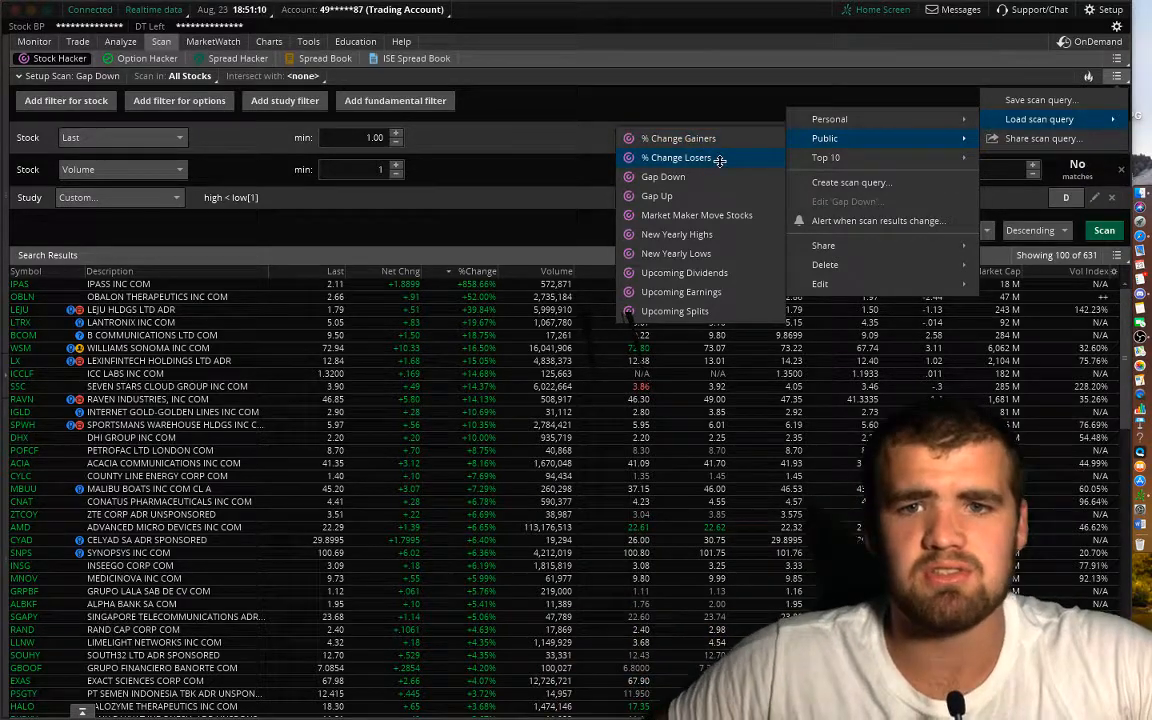
{"action": "mouse_move", "coordinate": [663, 176]}
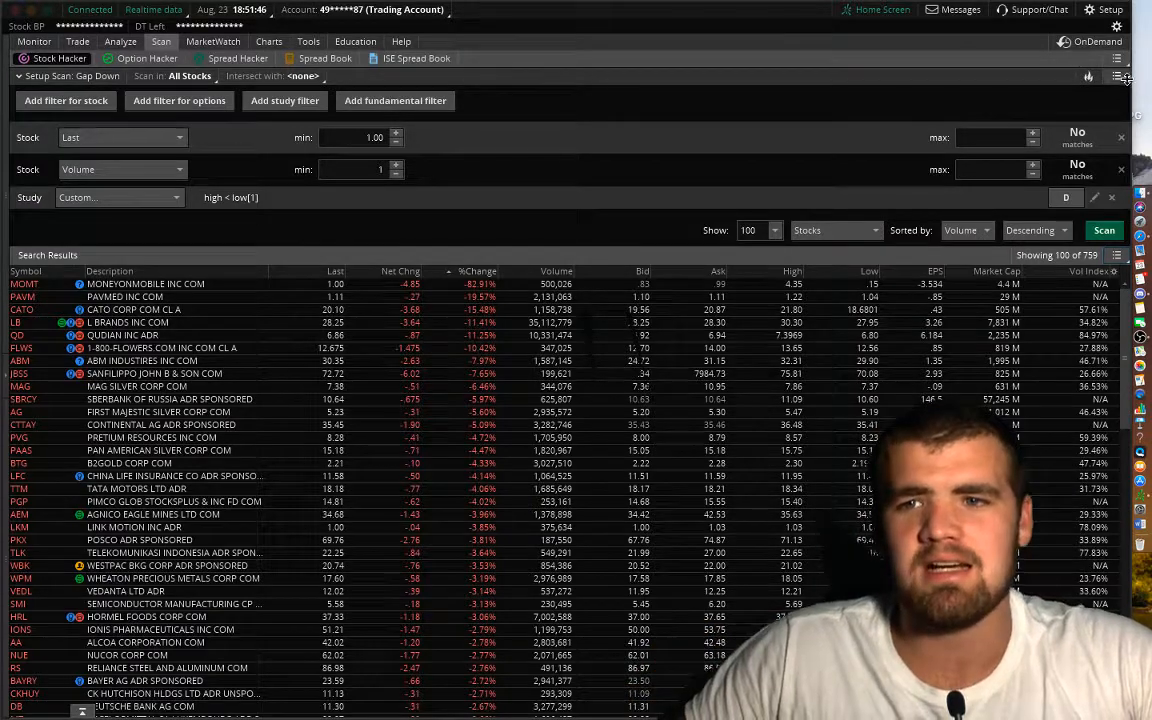
Choose Create scan query from the Load scan query options to open New Scan Query.
{"action": "left_click", "coordinate": [1117, 77]}
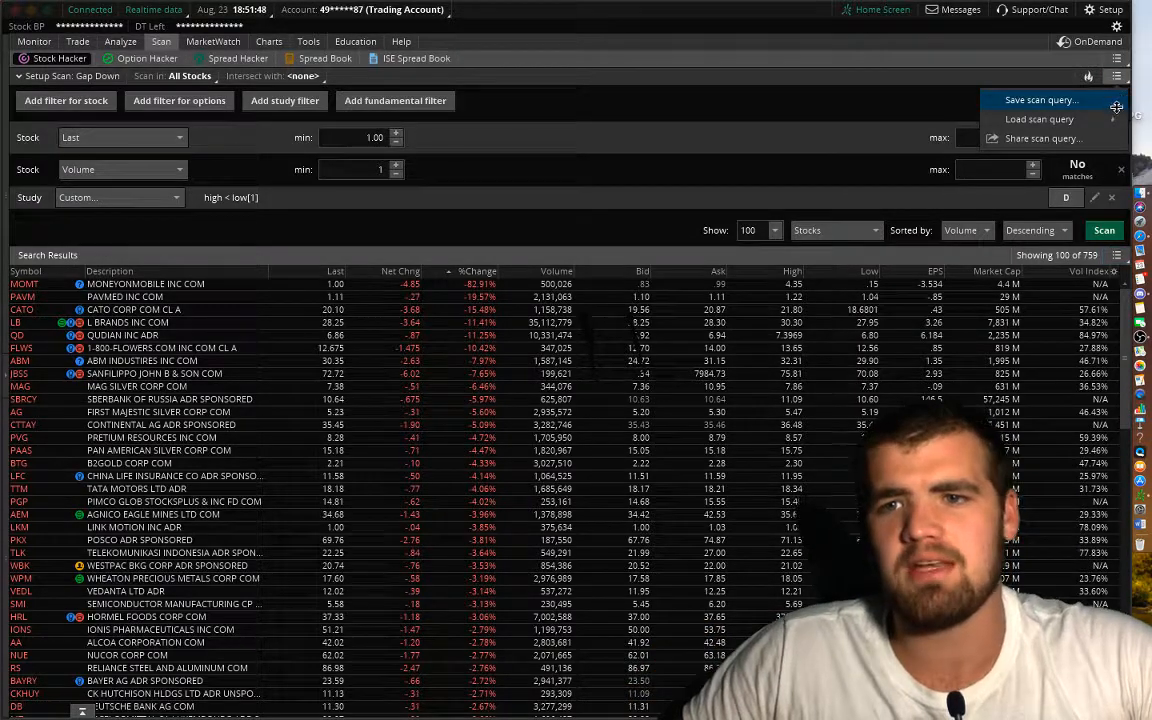
{"action": "left_click", "coordinate": [1039, 119]}
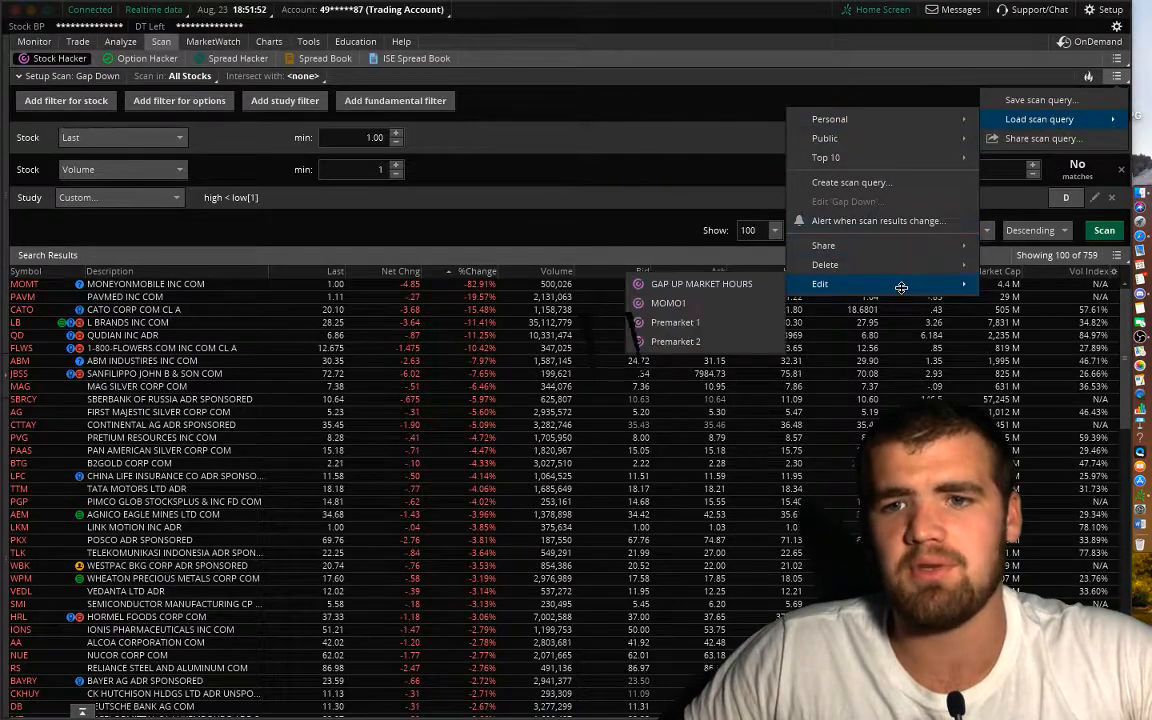
{"action": "mouse_move", "coordinate": [825, 264]}
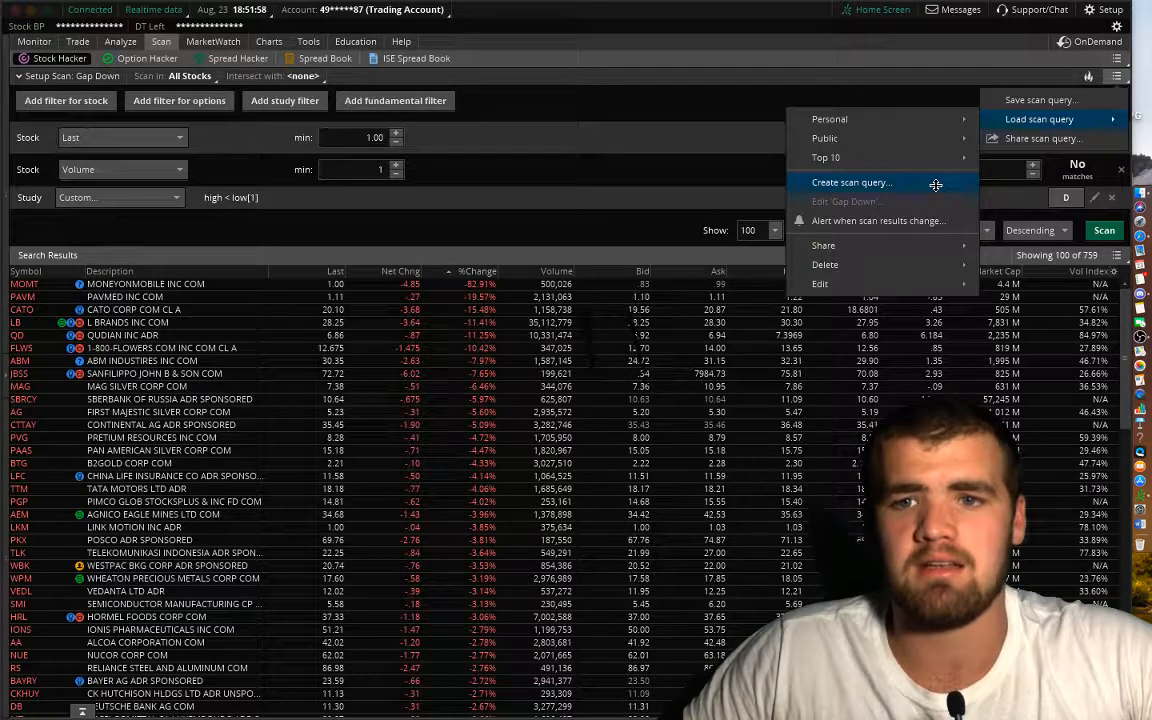
{"action": "left_click", "coordinate": [851, 182]}
{"action": "type", "text": "1000"}
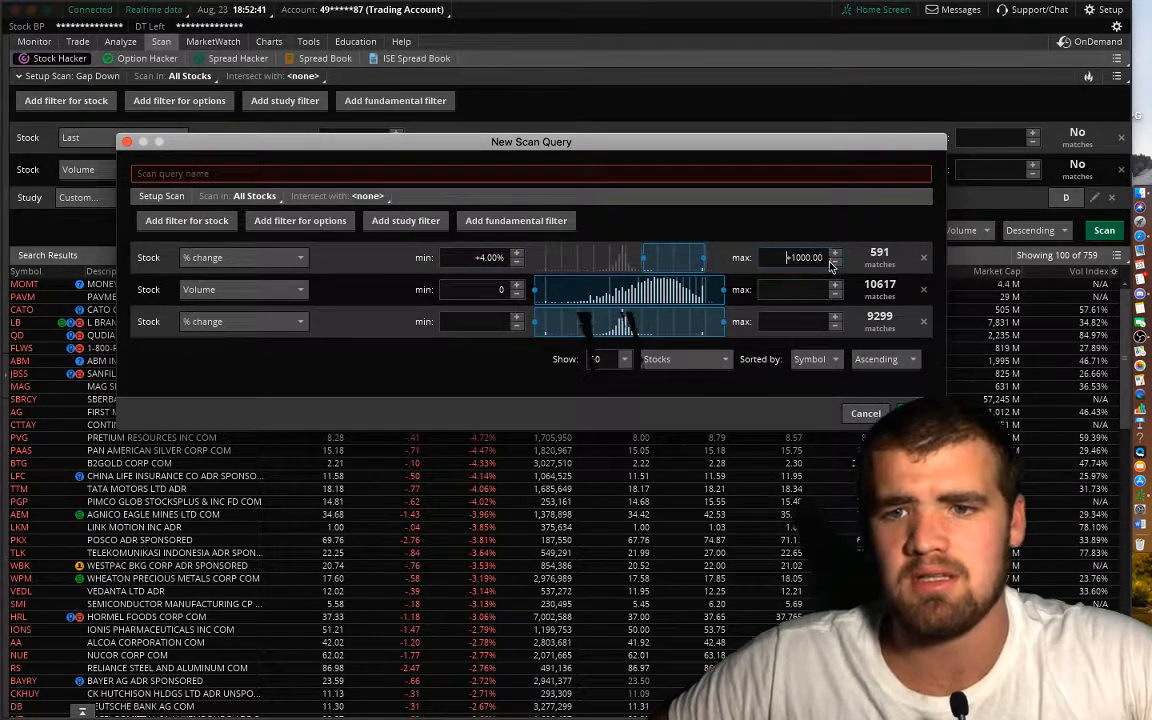
Raise the % change filter maximum to 999999999, effectively unlimited.
{"action": "left_click", "coordinate": [835, 252]}
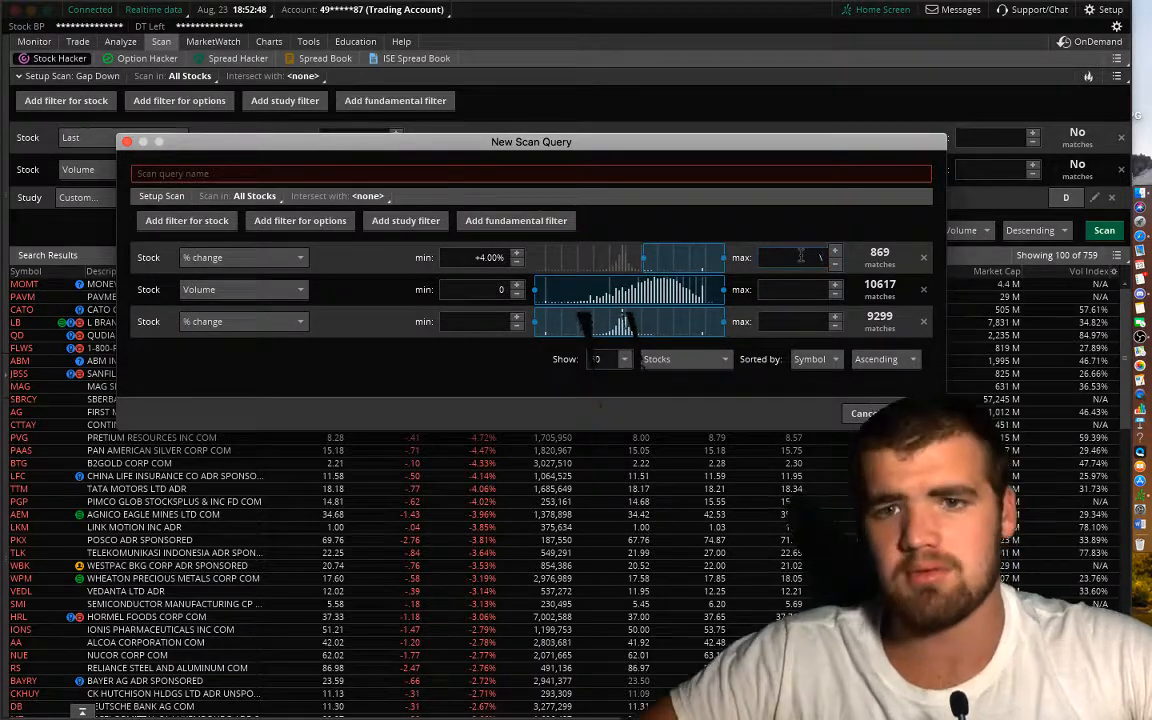
{"action": "type", "text": "9999"}
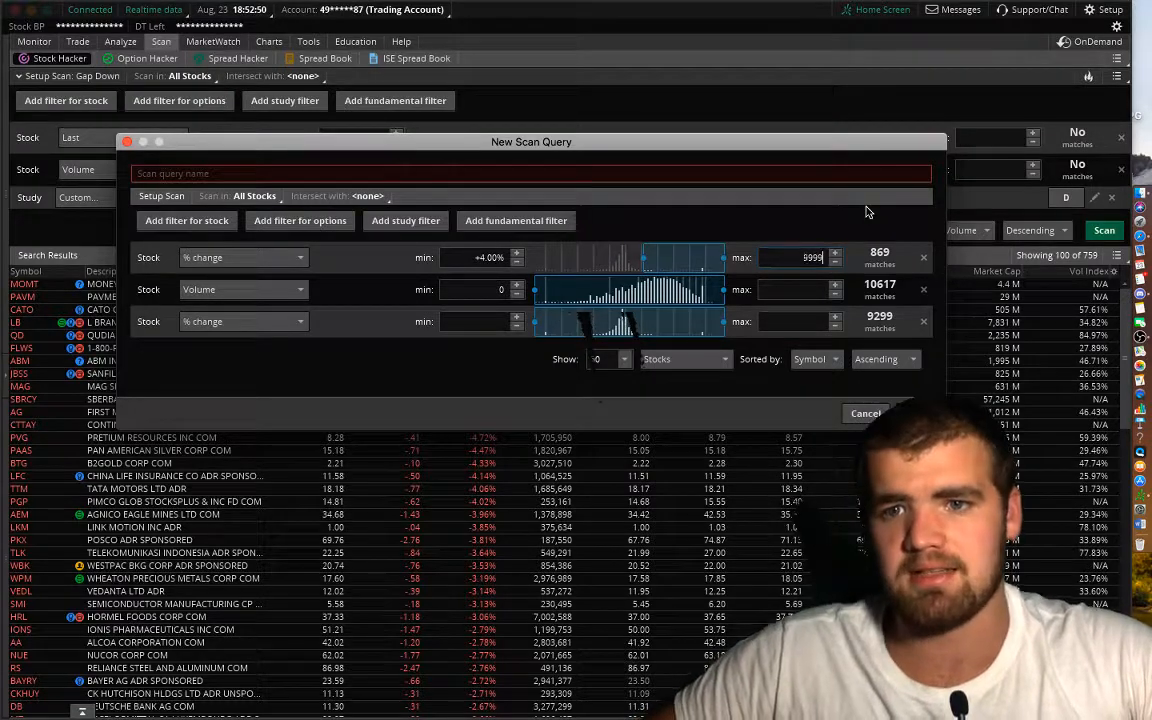
{"action": "type", "text": "999999999"}
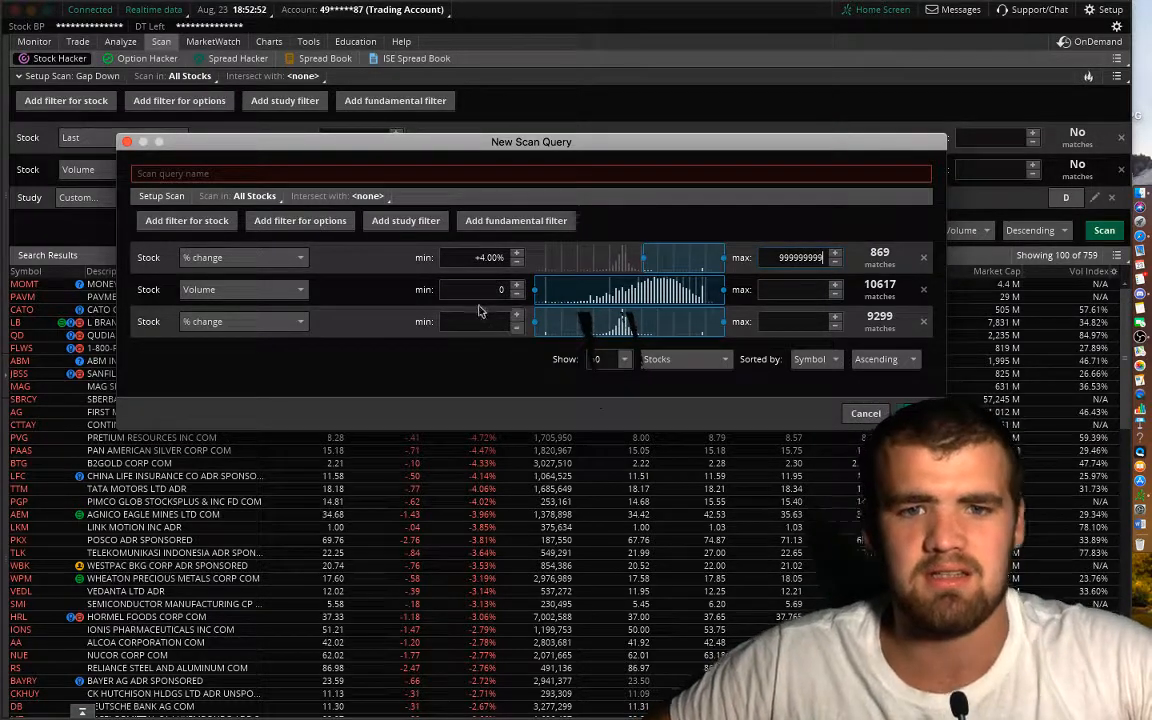
Set the Volume filter range to 100,000 minimum and 200,000,000 maximum shares.
{"action": "left_click", "coordinate": [478, 289]}
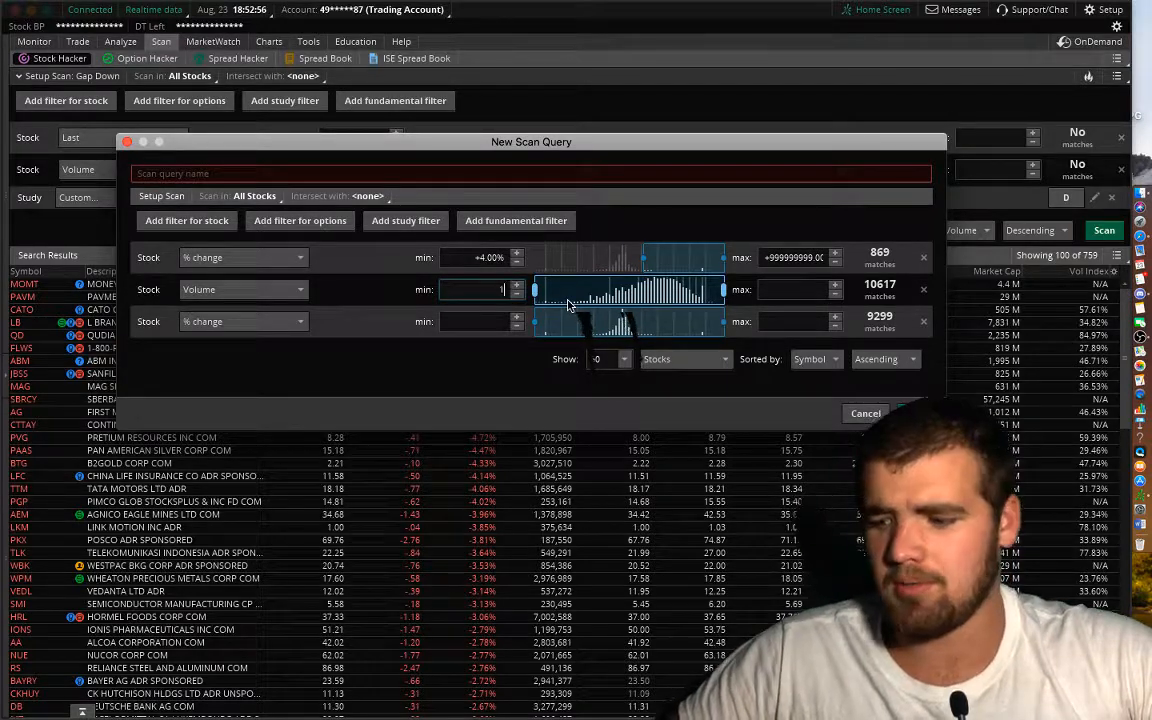
{"action": "type", "text": "10"}
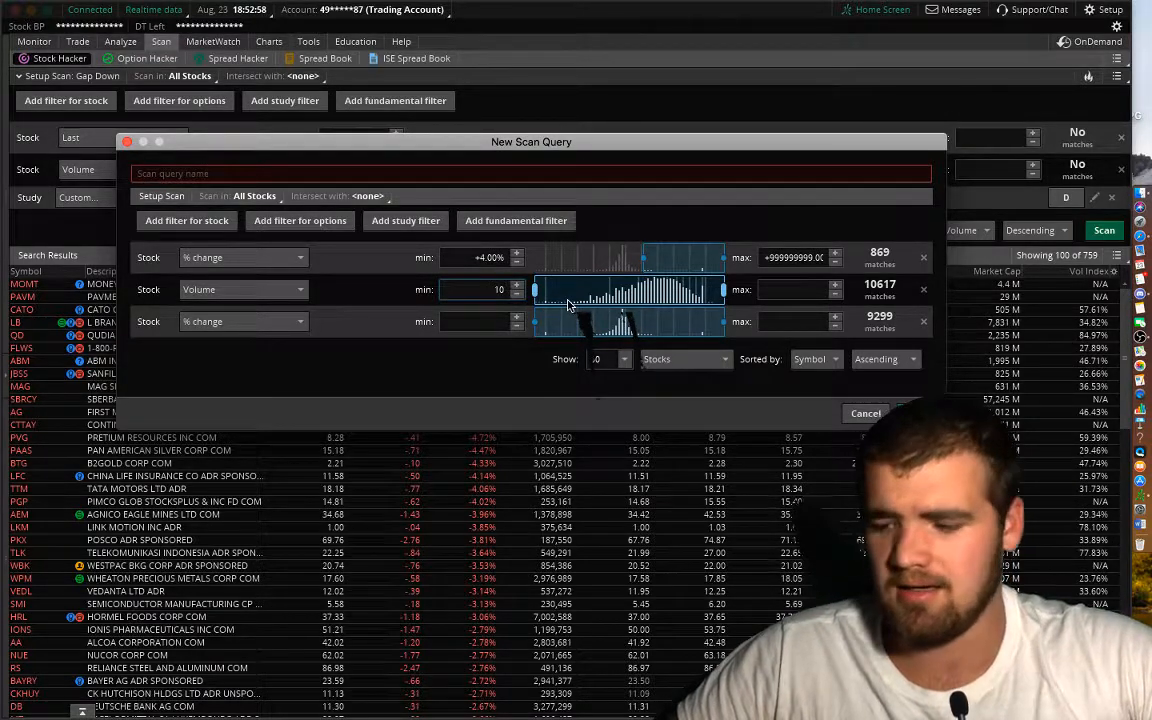
{"action": "type", "text": "100000"}
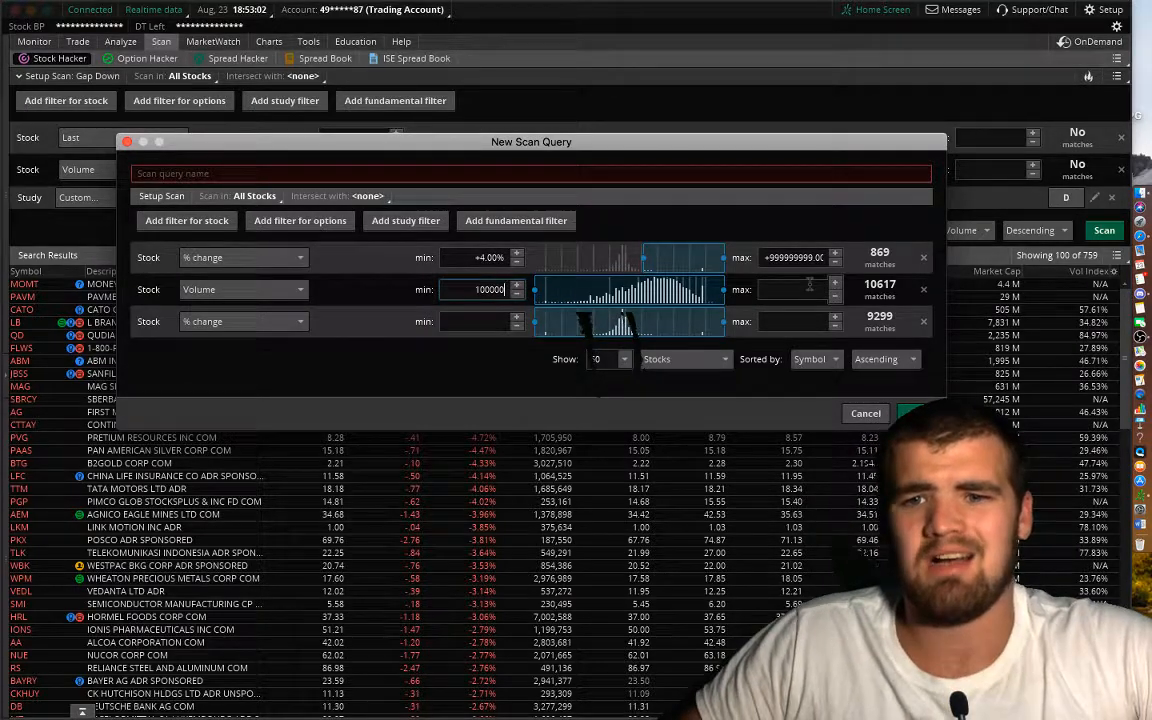
{"action": "type", "text": "200000000"}
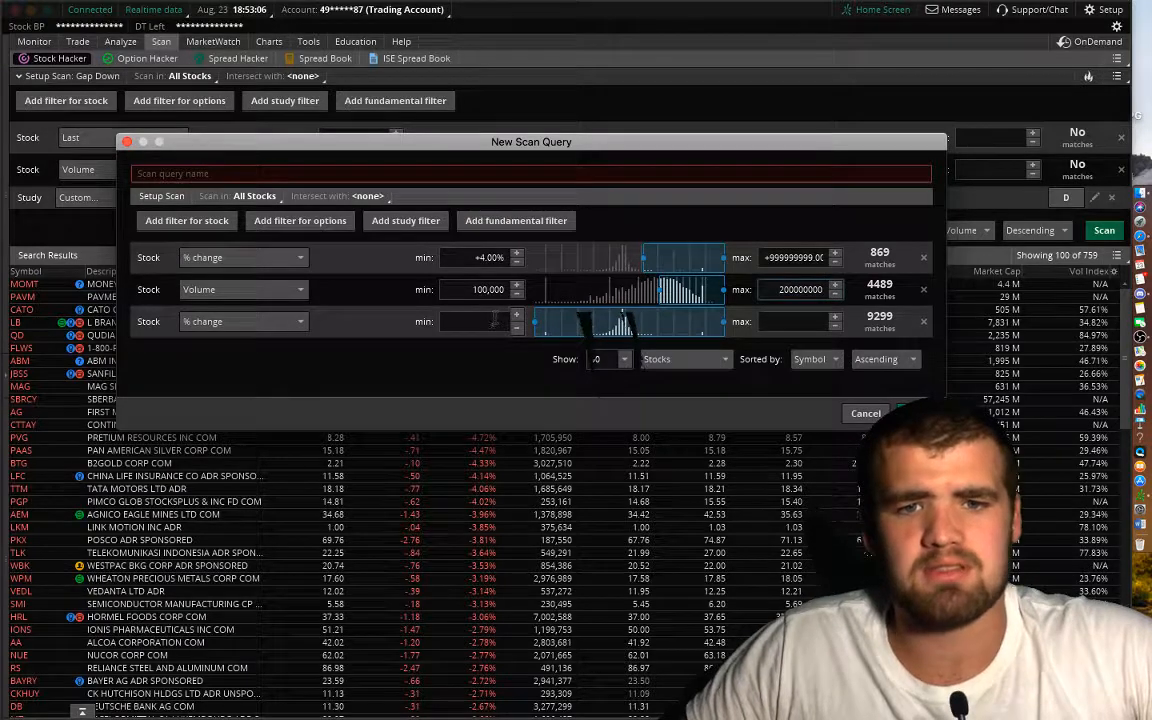
{"action": "left_click", "coordinate": [240, 321]}
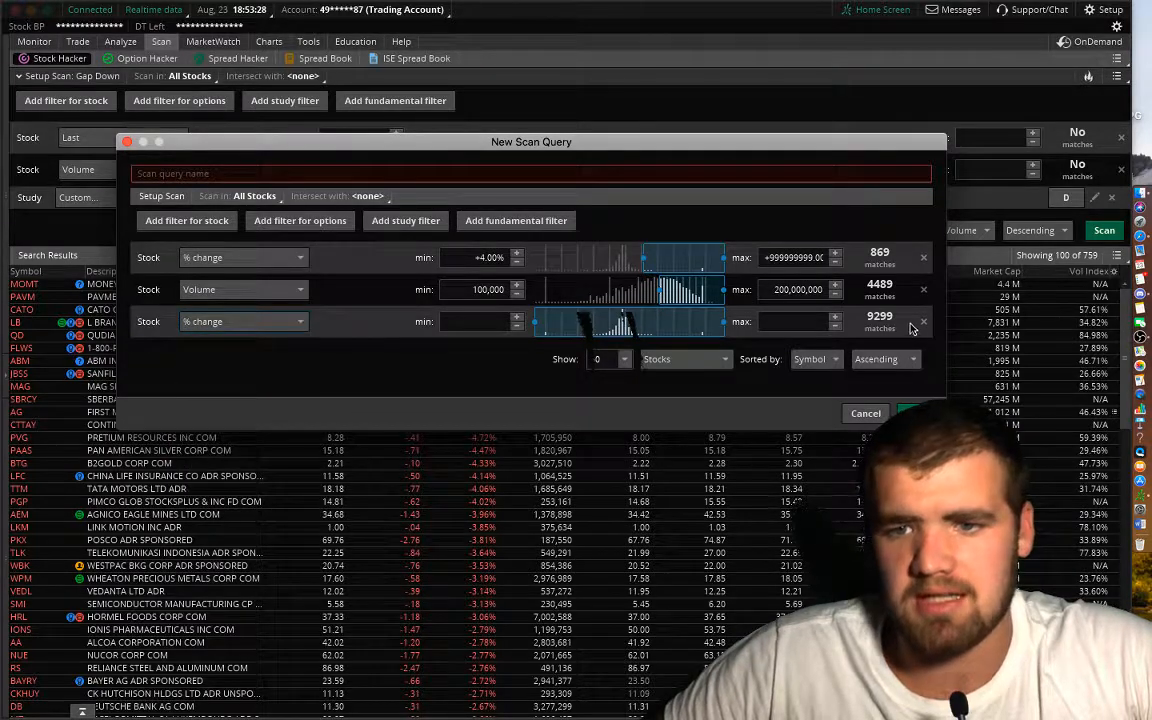
Delete the third % change filter row and add a study filter.
{"action": "left_click", "coordinate": [923, 321]}
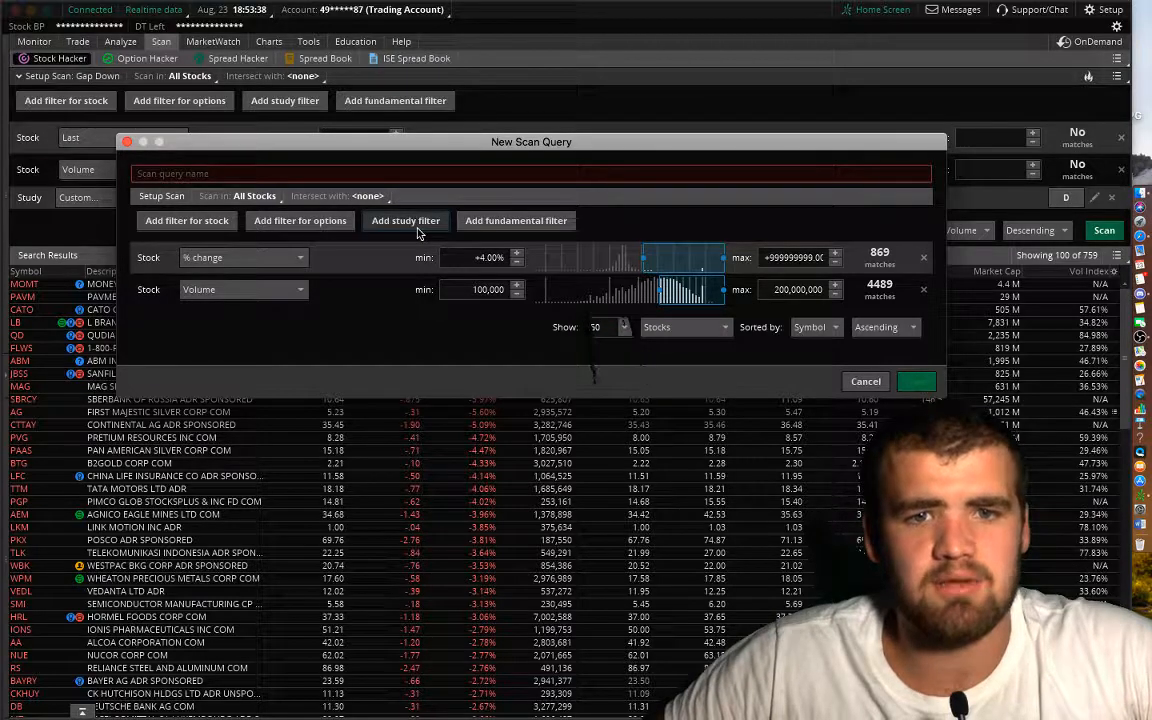
{"action": "left_click", "coordinate": [405, 217]}
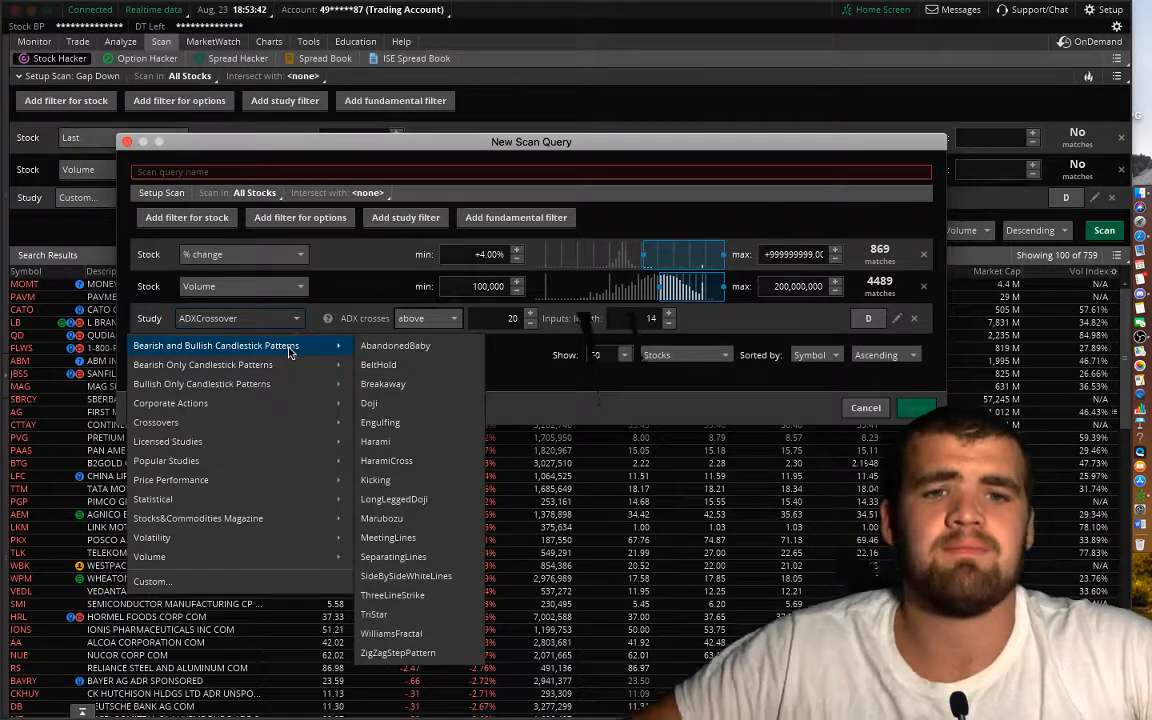
{"action": "mouse_move", "coordinate": [202, 384]}
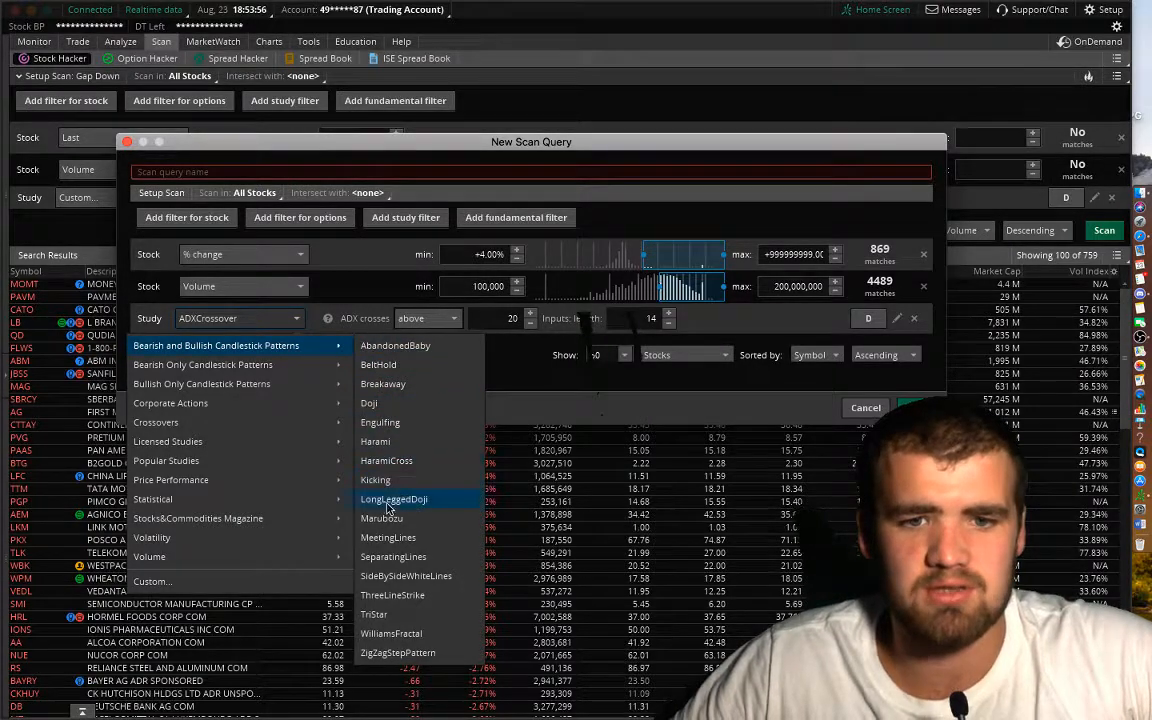
{"action": "mouse_move", "coordinate": [388, 363]}
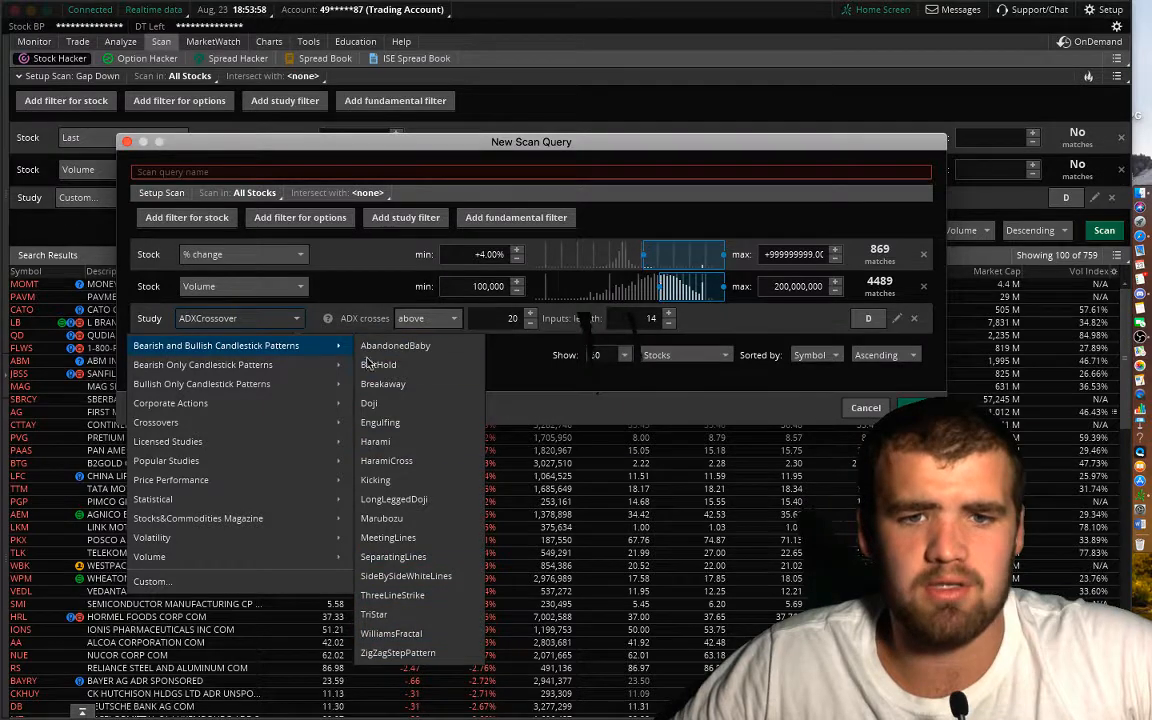
{"action": "mouse_move", "coordinate": [378, 364]}
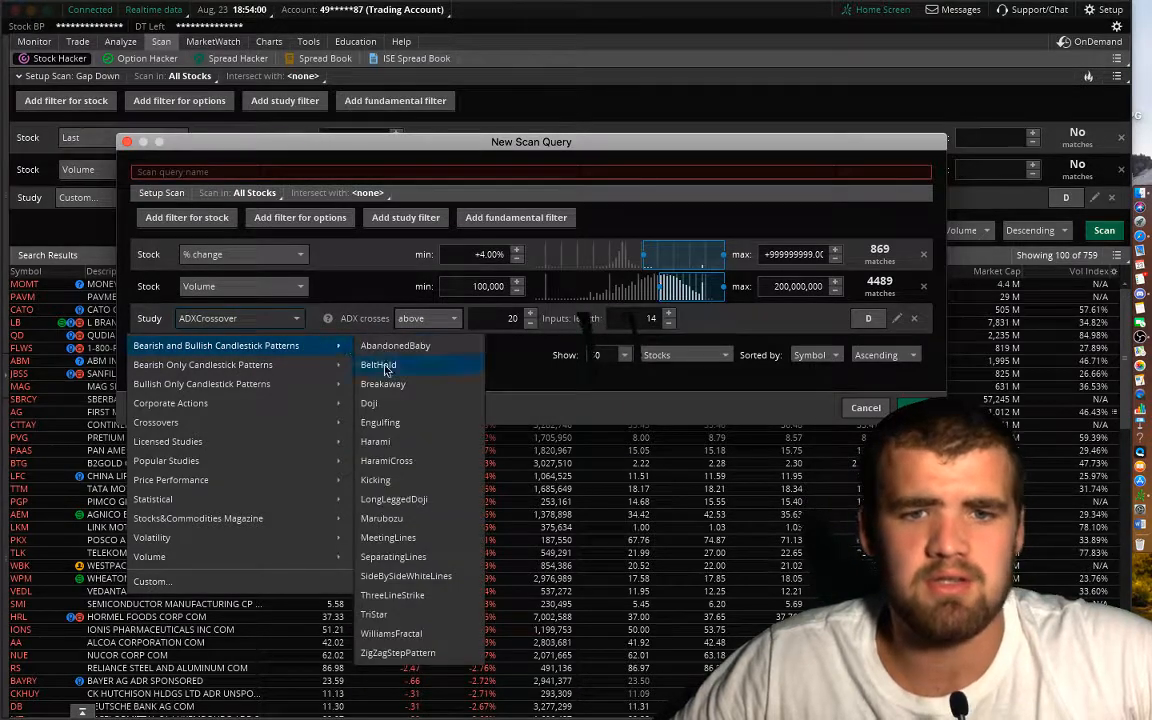
{"action": "mouse_move", "coordinate": [388, 460]}
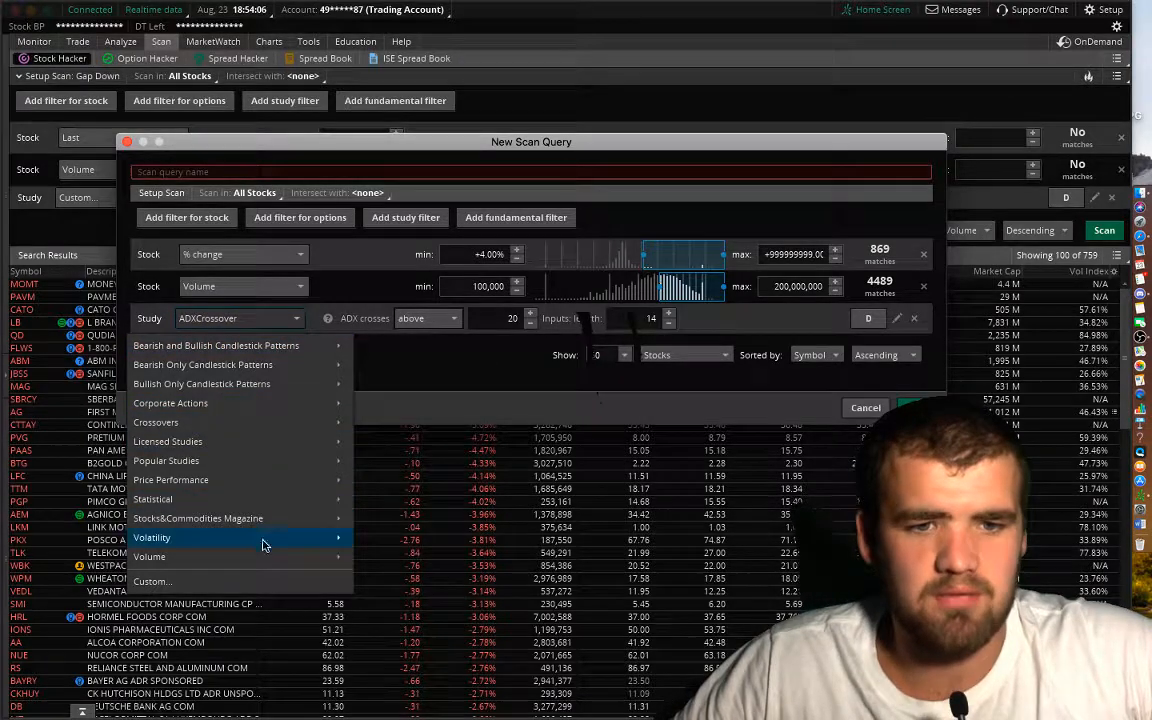
{"action": "mouse_move", "coordinate": [149, 556]}
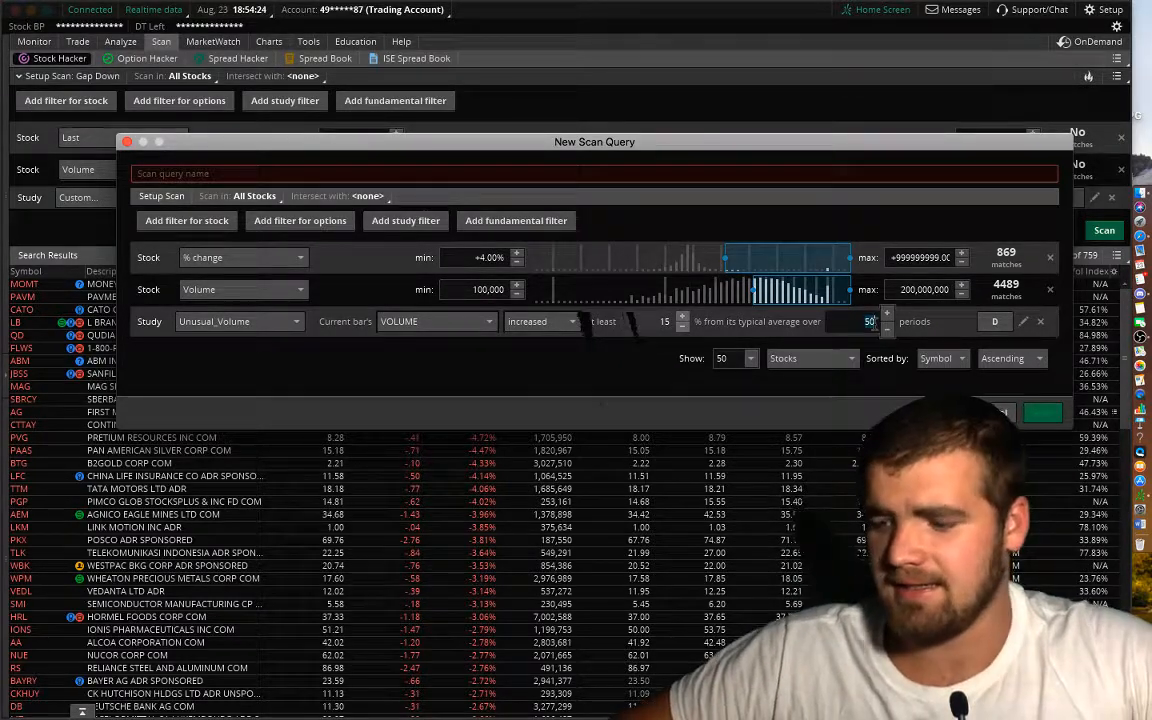
Apply the 90-period average setting to the Unusual_Volume study filter.
{"action": "left_click", "coordinate": [885, 316]}
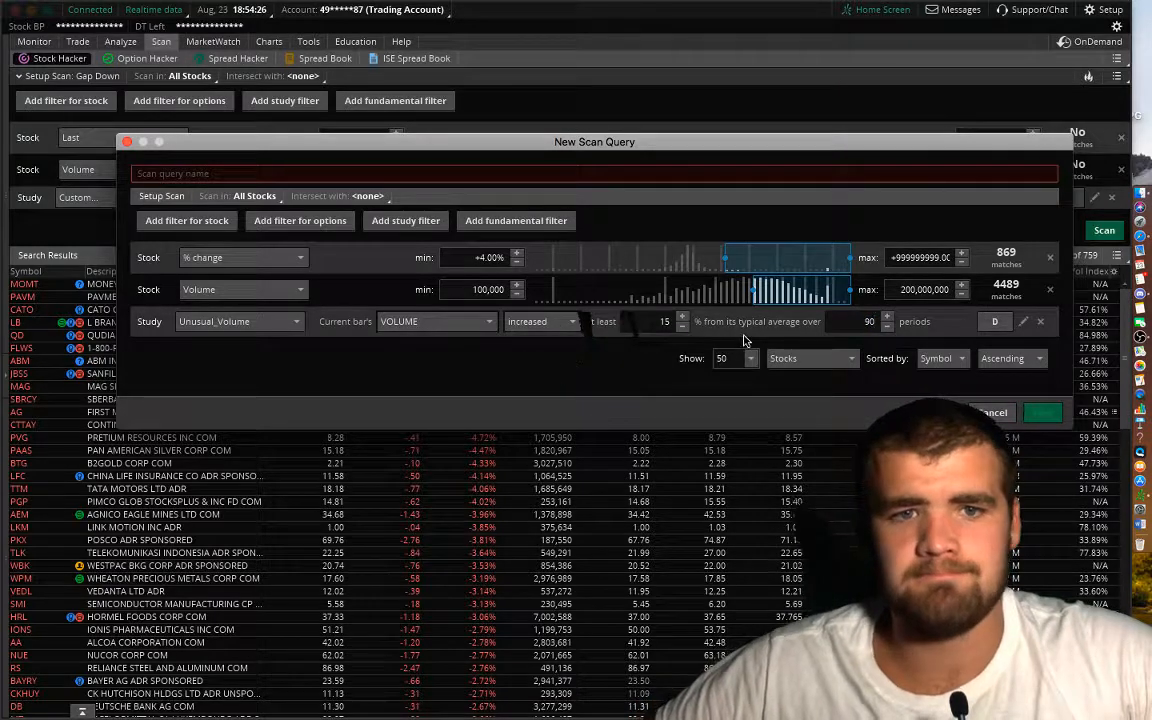
{"action": "mouse_move", "coordinate": [308, 243]}
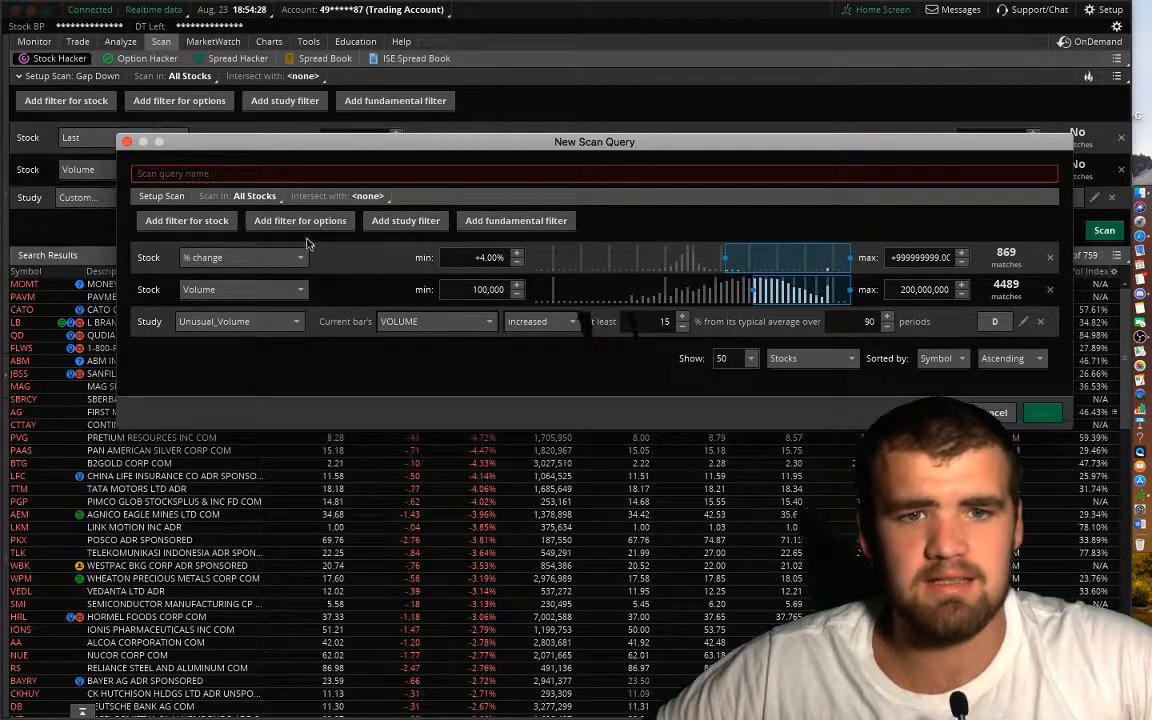
Add an Ask stock filter with minimum 2.00 and maximum 10.00.
{"action": "left_click", "coordinate": [186, 220]}
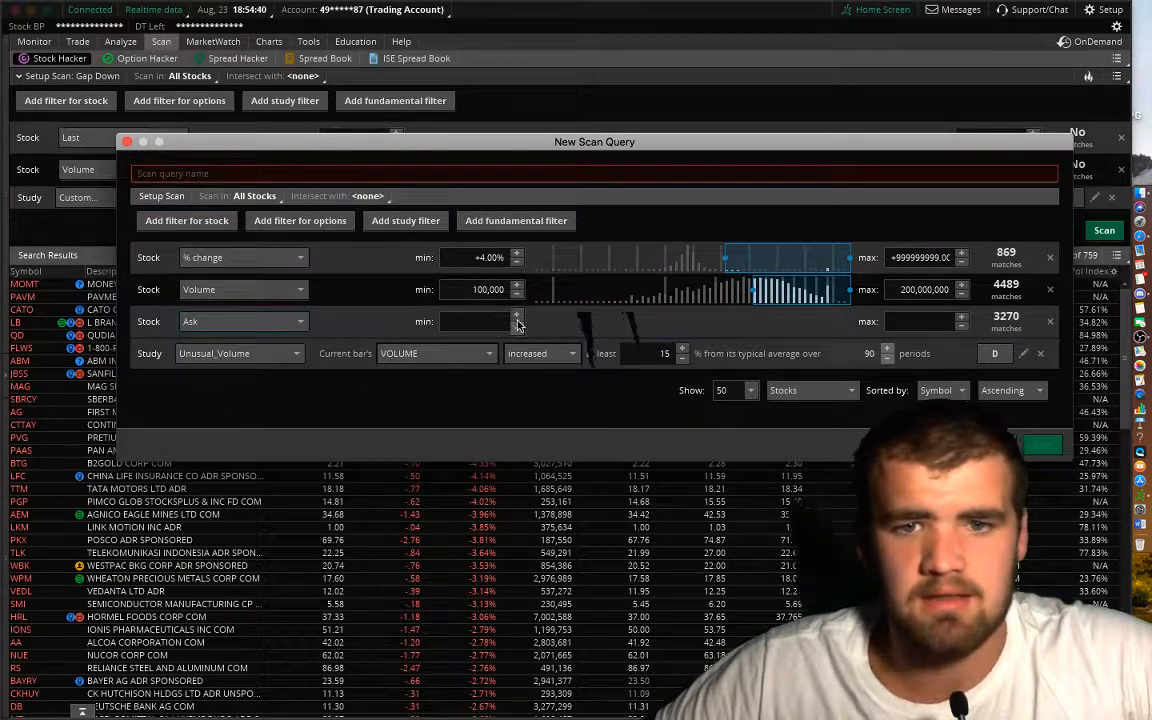
{"action": "type", "text": "7.00"}
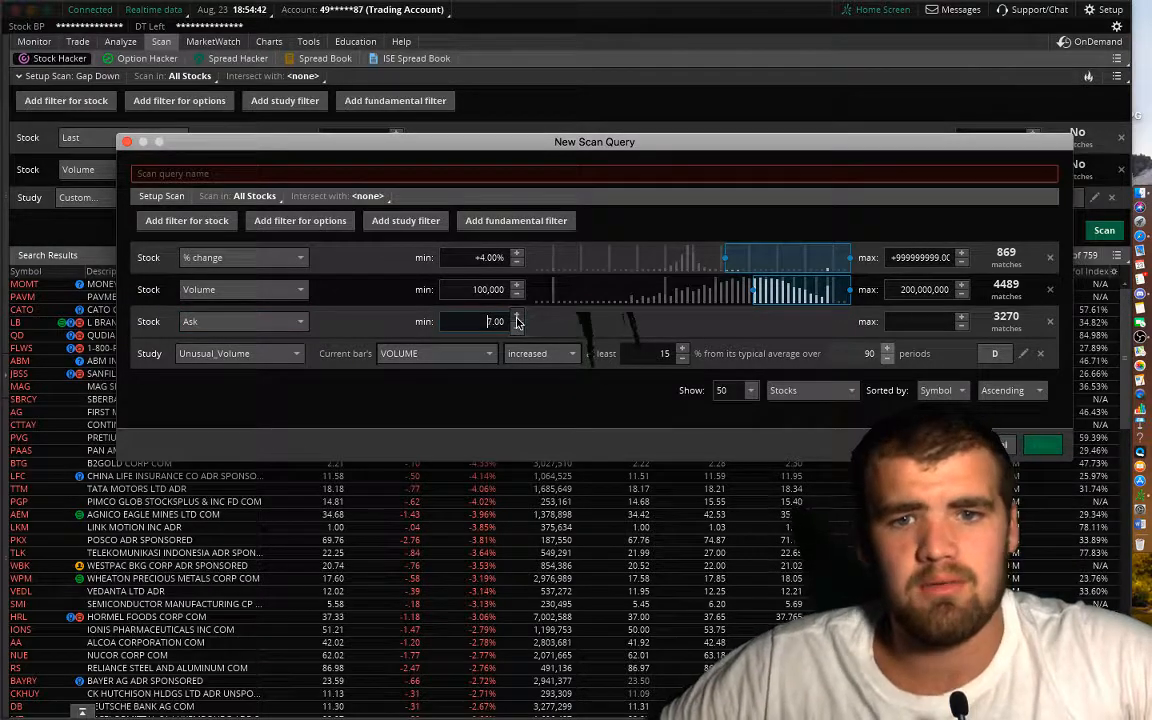
{"action": "type", "text": "3.00"}
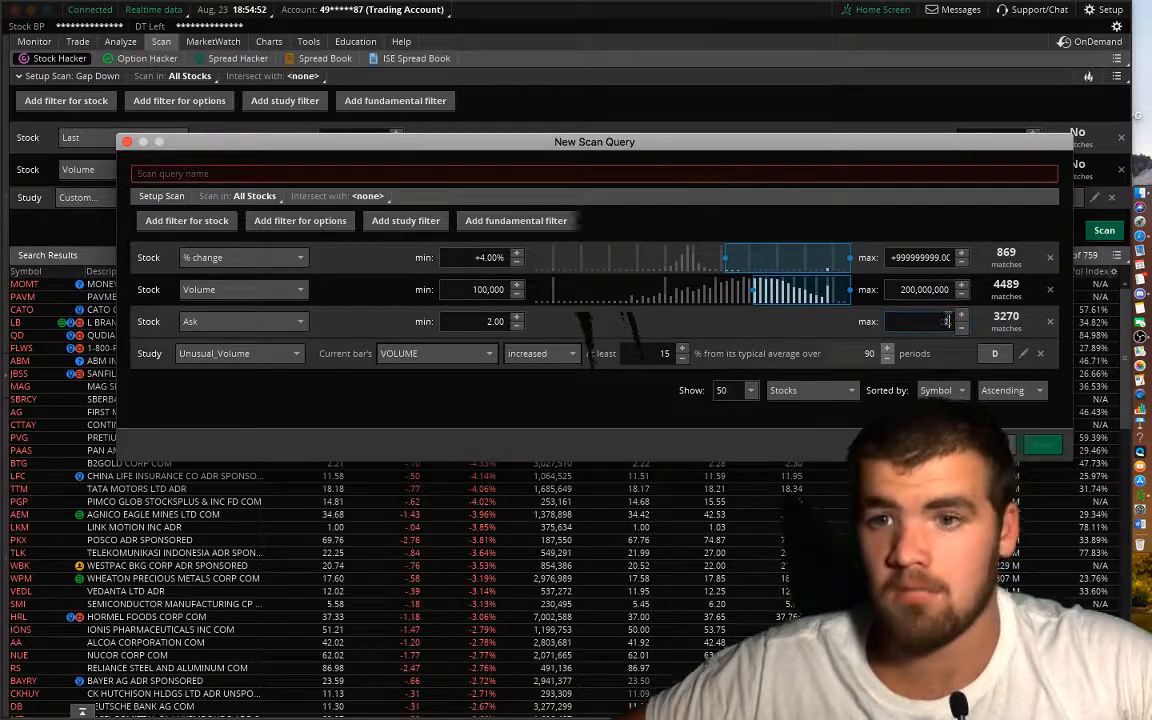
{"action": "type", "text": "10.00"}
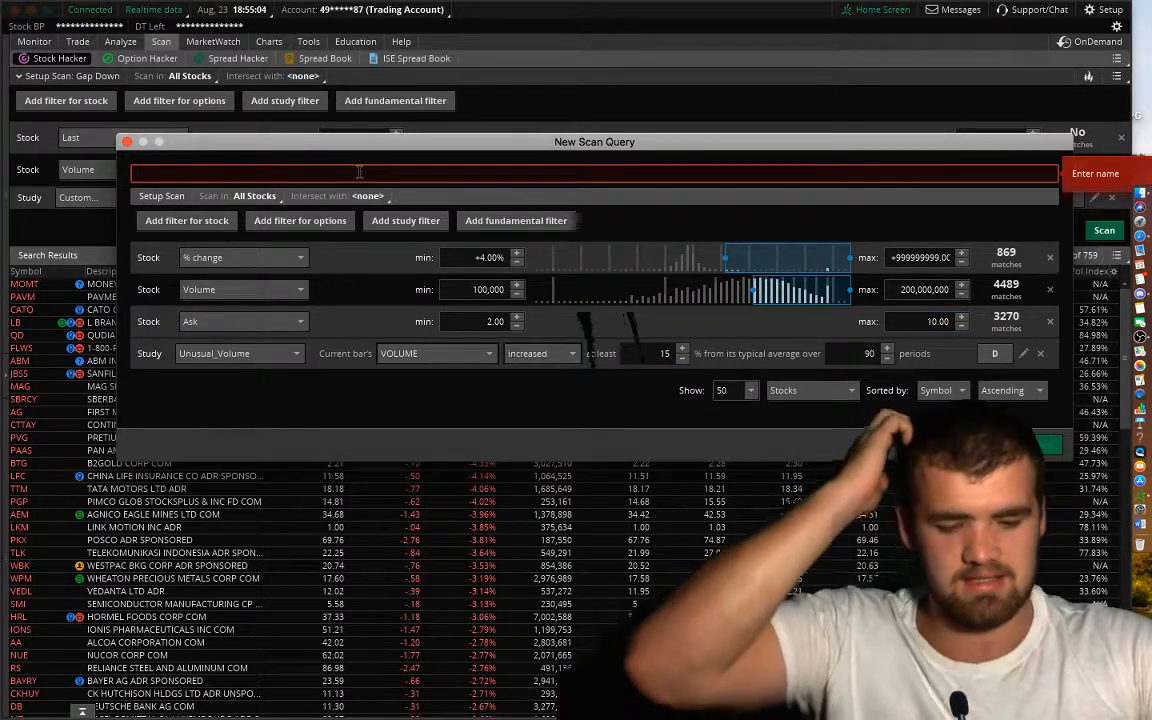
Enter 'YouTube 101' as the scan query name and save.
{"action": "type", "text": "YouTube 101"}
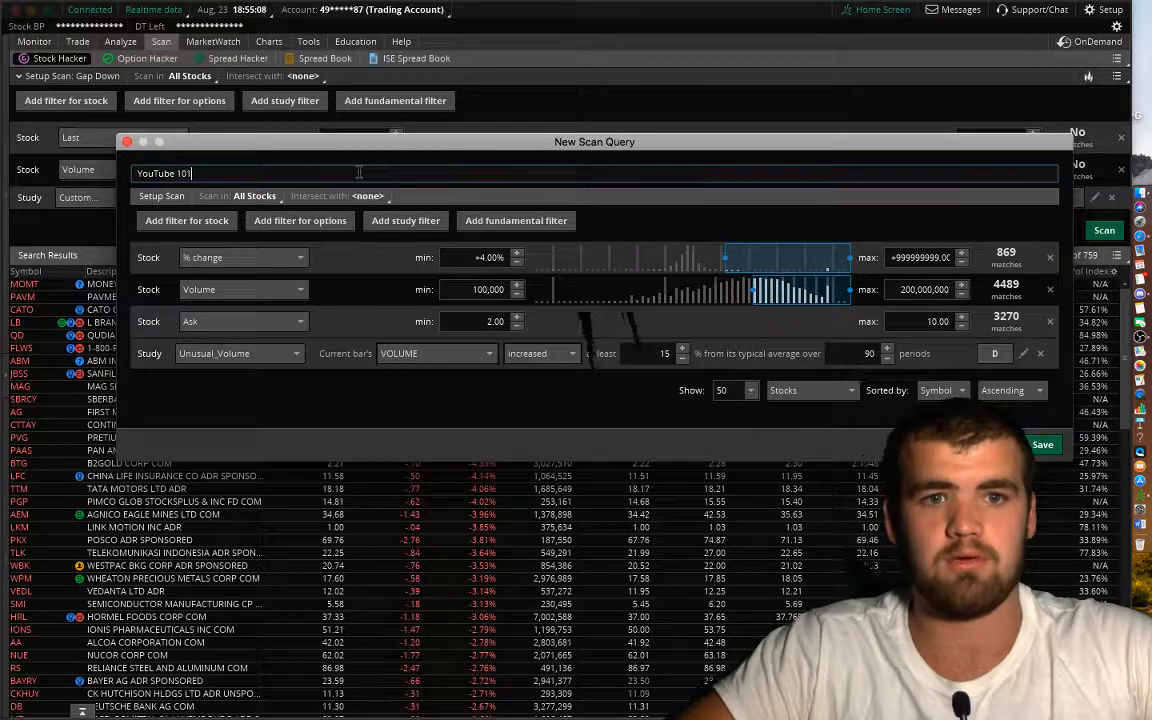
{"action": "left_click", "coordinate": [1042, 444]}
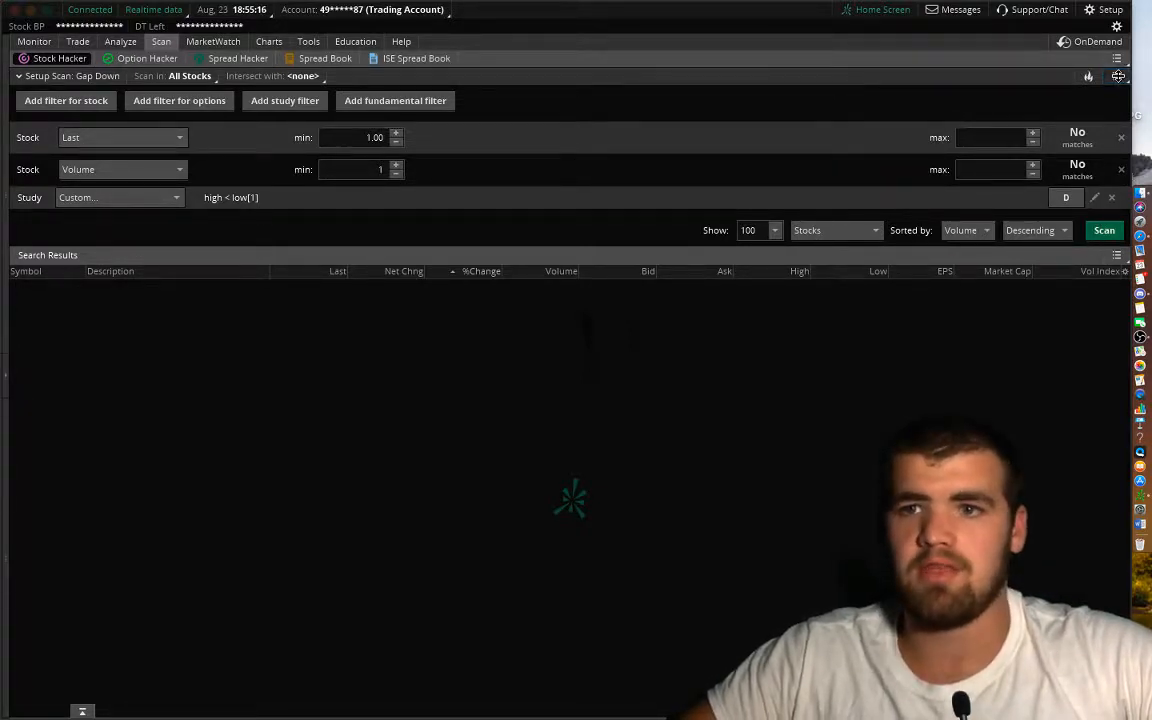
Load YouTube 101 from personal scan queries and run it on the Scan tab.
{"action": "left_click", "coordinate": [1088, 76]}
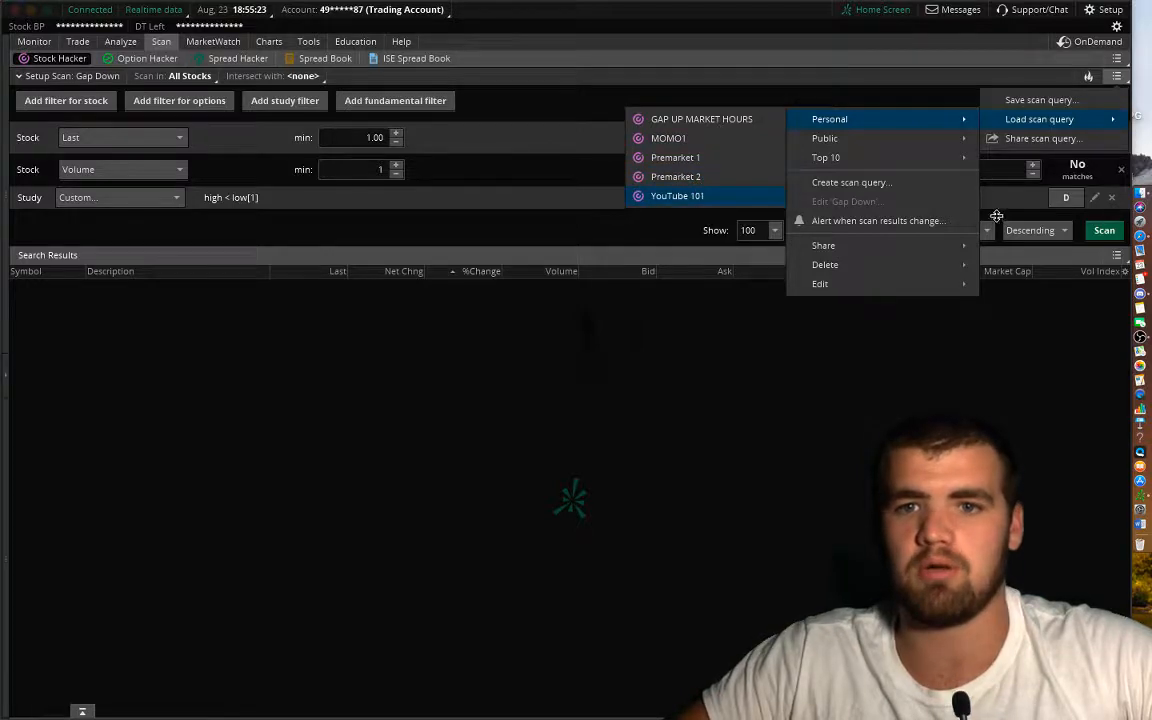
{"action": "left_click", "coordinate": [677, 195]}
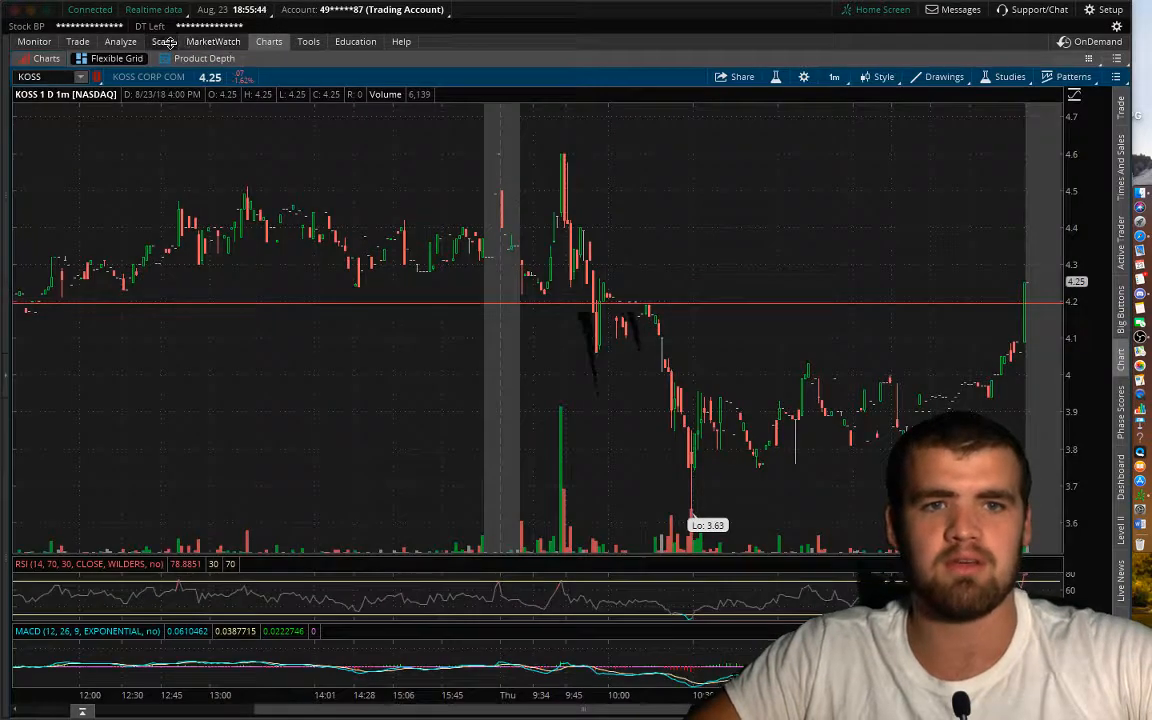
{"action": "left_click", "coordinate": [161, 41]}
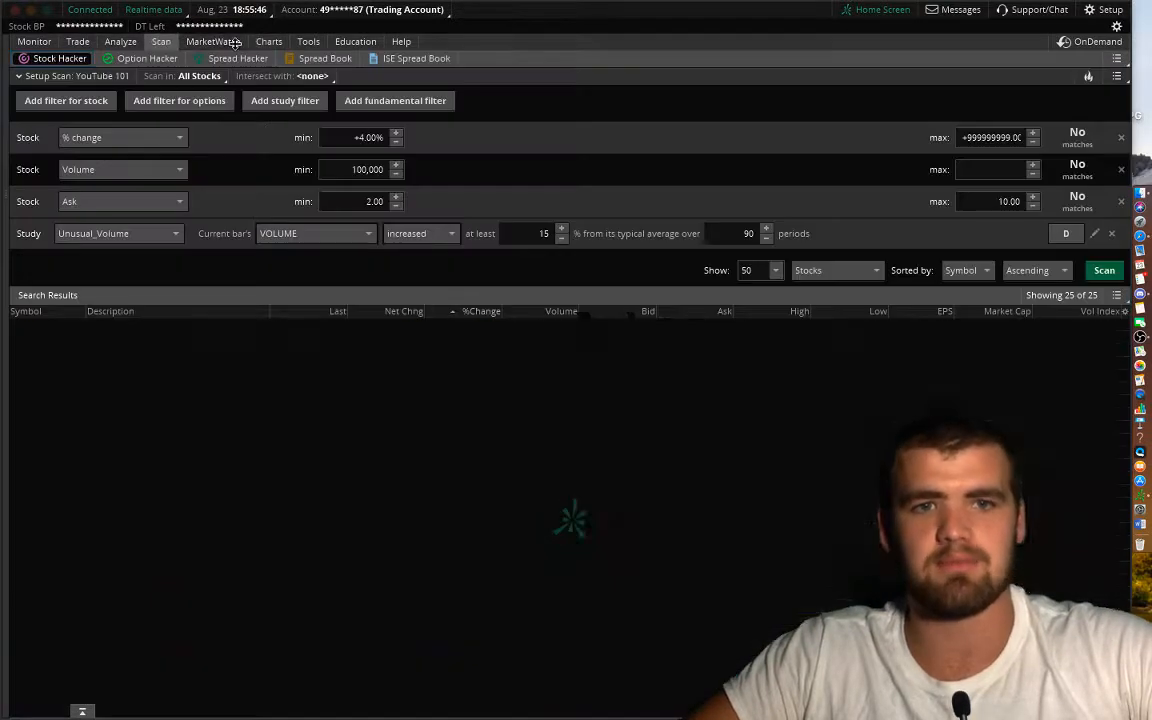
{"action": "left_click", "coordinate": [1104, 270]}
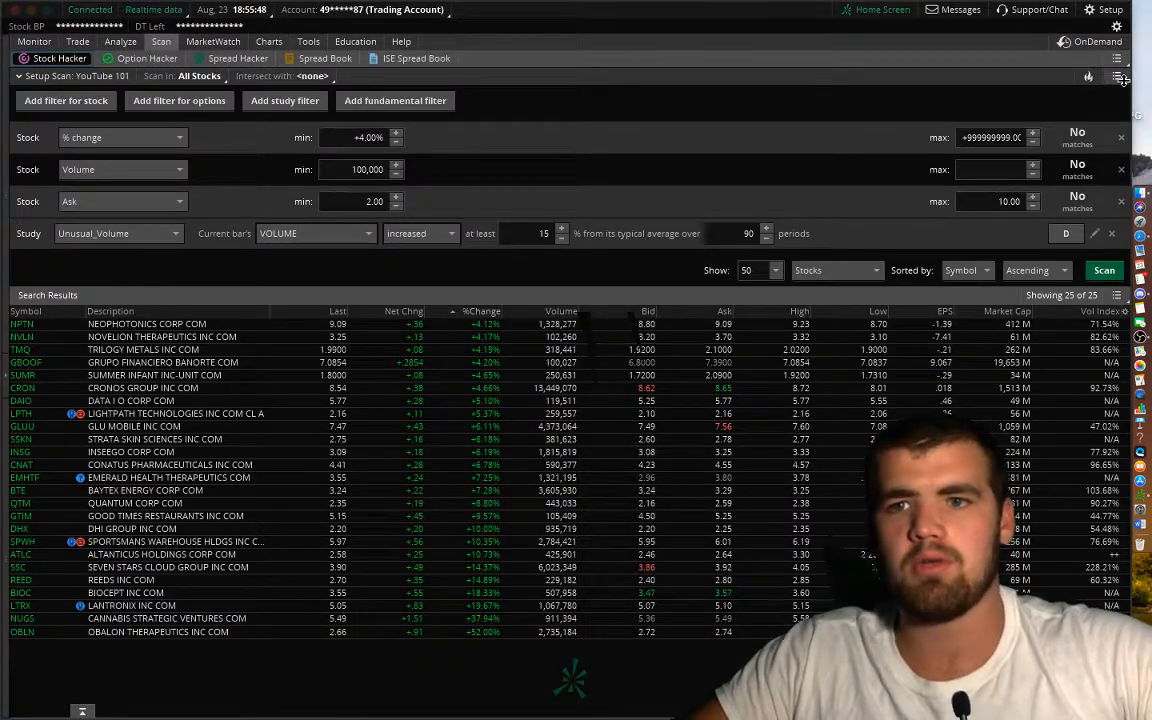
{"action": "left_click", "coordinate": [1089, 76]}
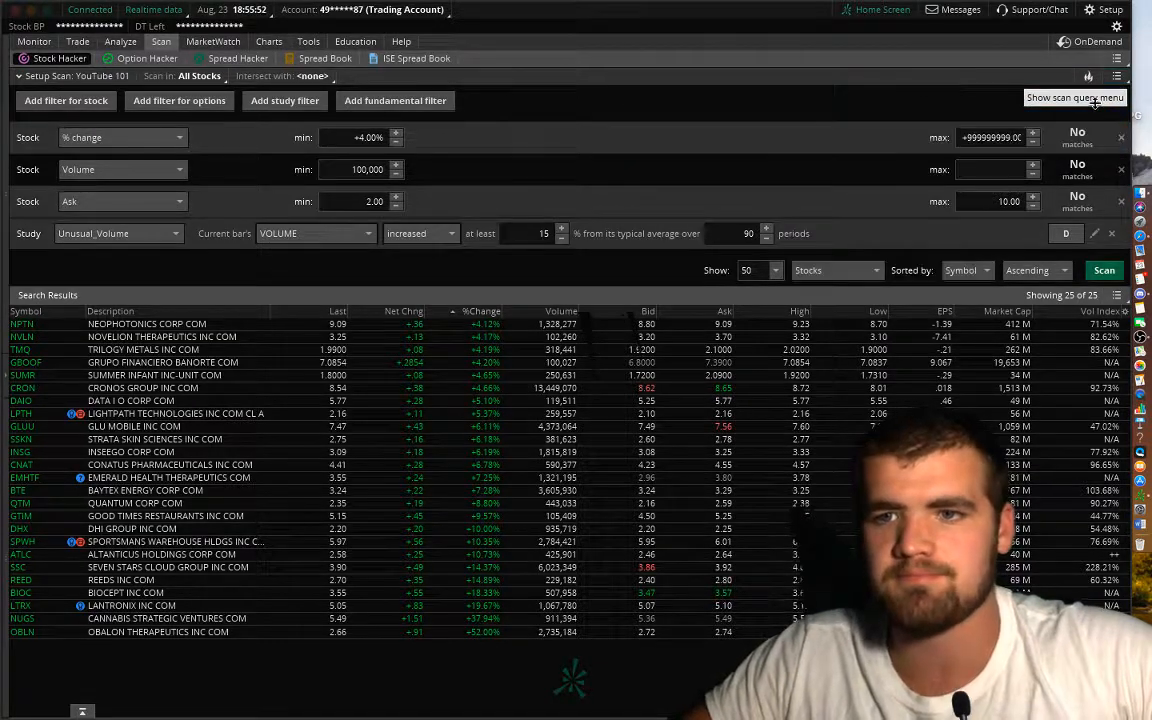
{"action": "mouse_move", "coordinate": [1119, 58]}
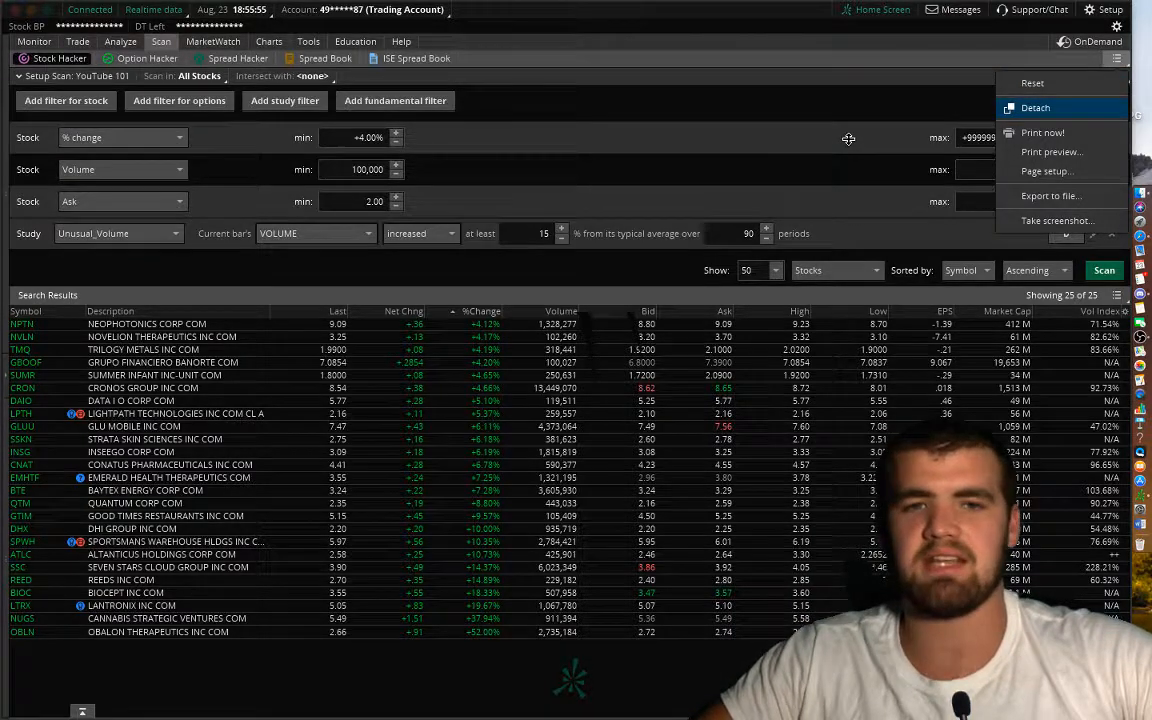
{"action": "left_click", "coordinate": [1035, 107]}
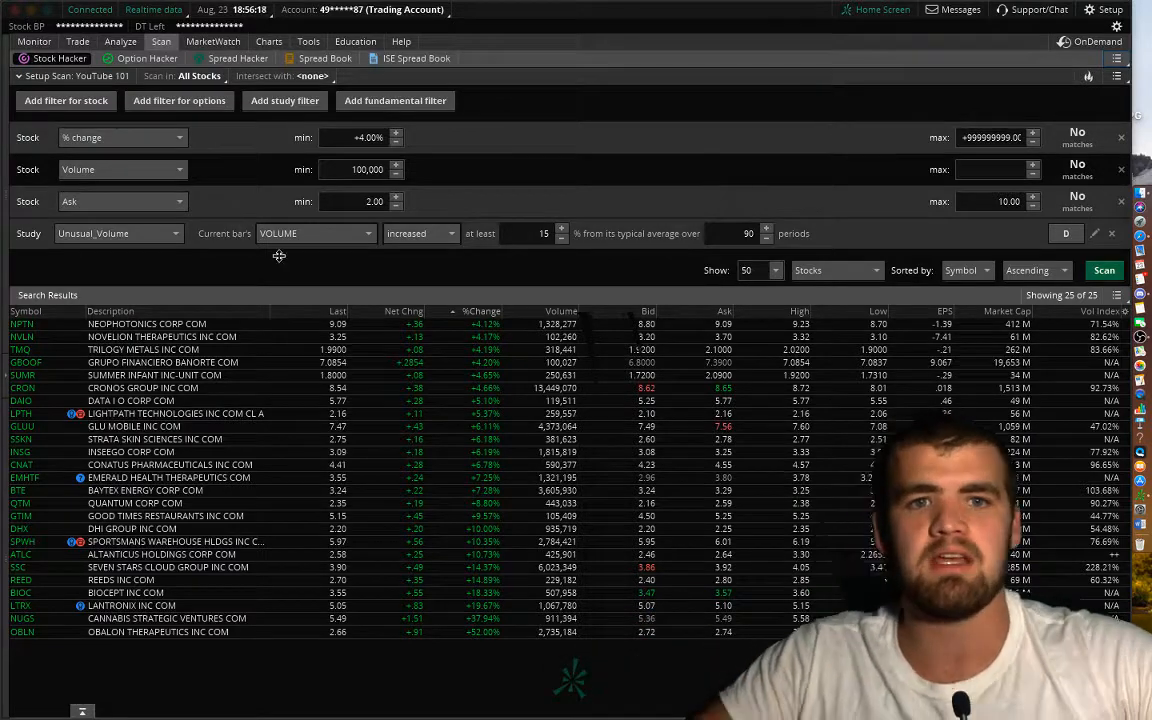
On the KOSS chart, add a Watchlist gadget set to the YouTube 101 scan.
{"action": "left_click", "coordinate": [268, 41]}
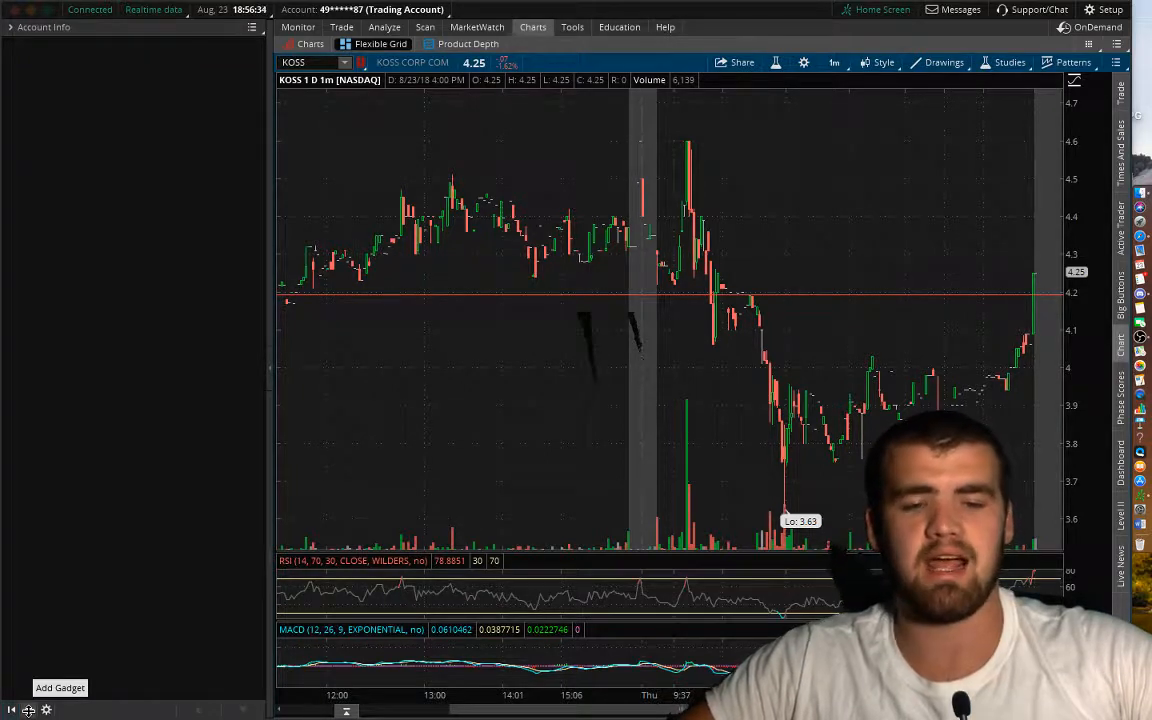
{"action": "left_click", "coordinate": [60, 688]}
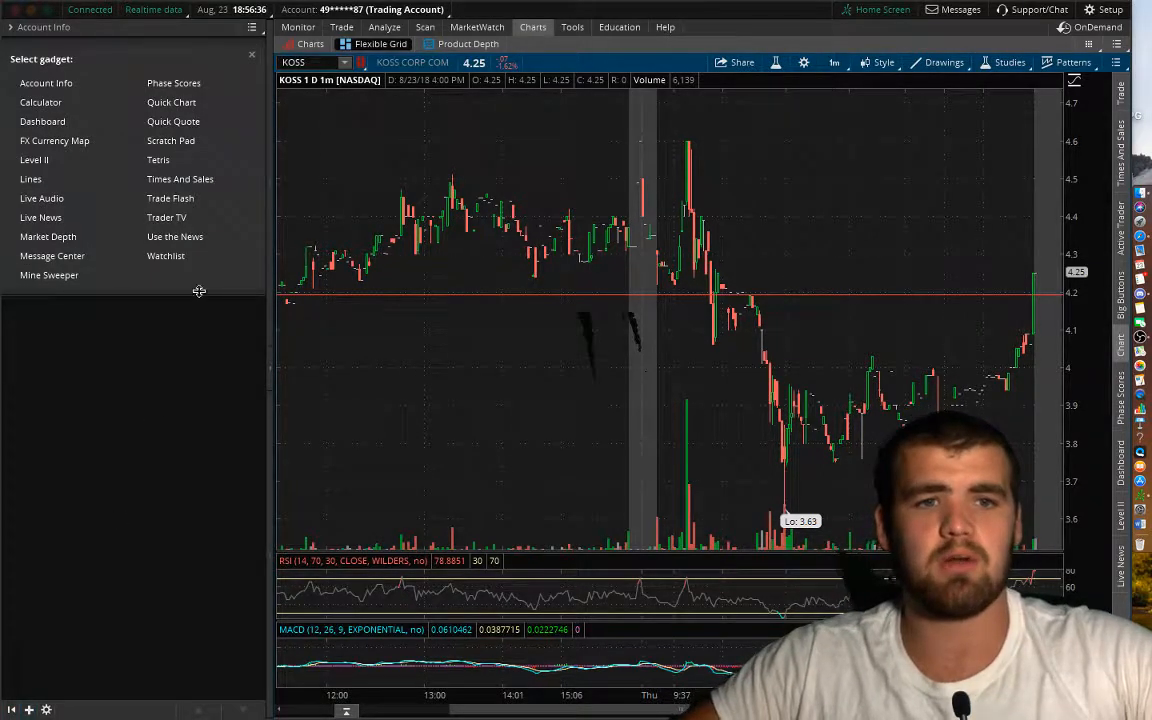
{"action": "mouse_move", "coordinate": [34, 160]}
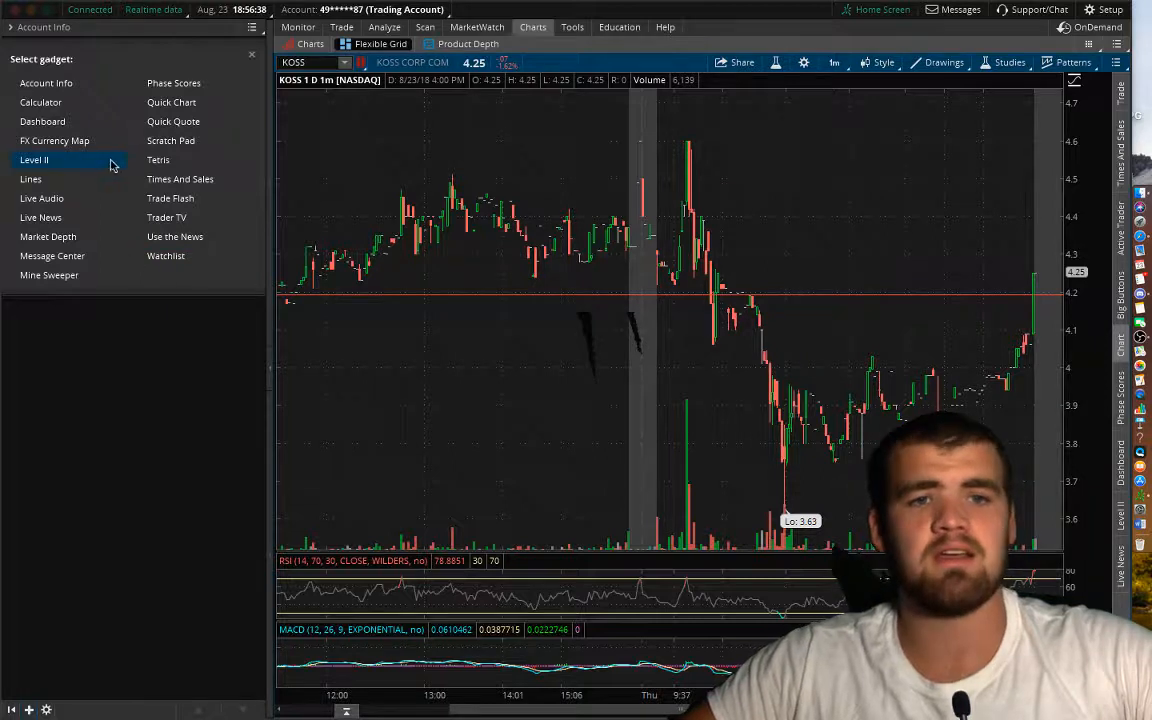
{"action": "mouse_move", "coordinate": [185, 50]}
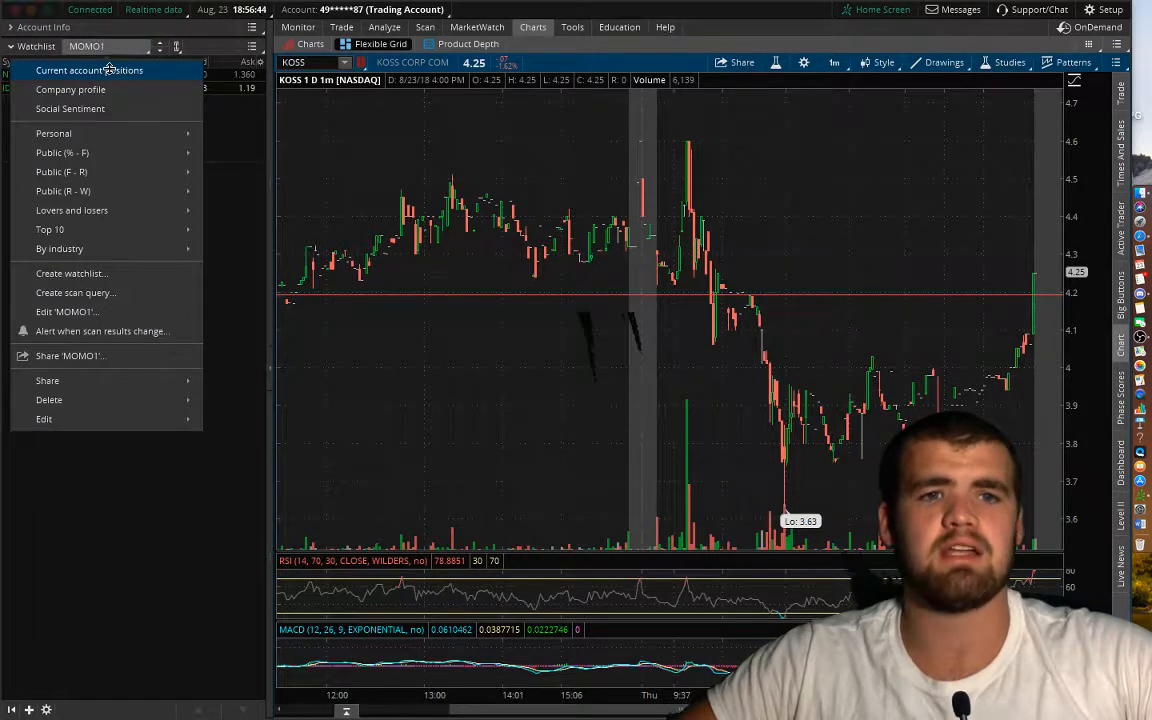
{"action": "mouse_move", "coordinate": [53, 133]}
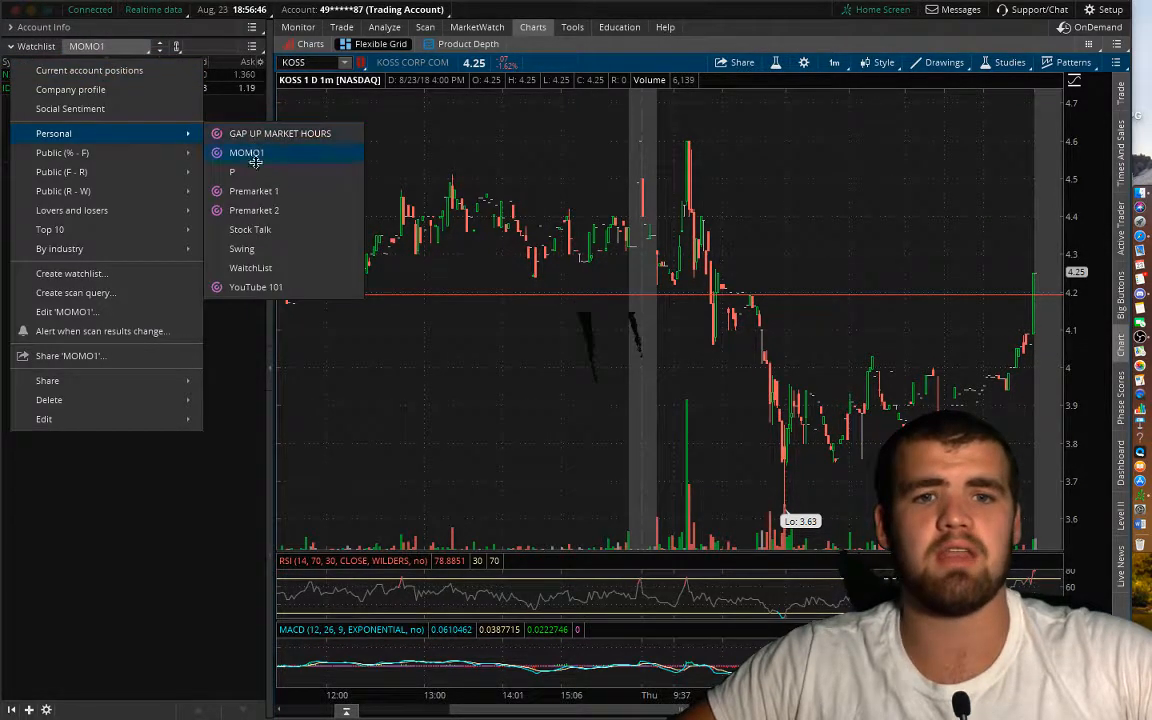
{"action": "left_click", "coordinate": [255, 287]}
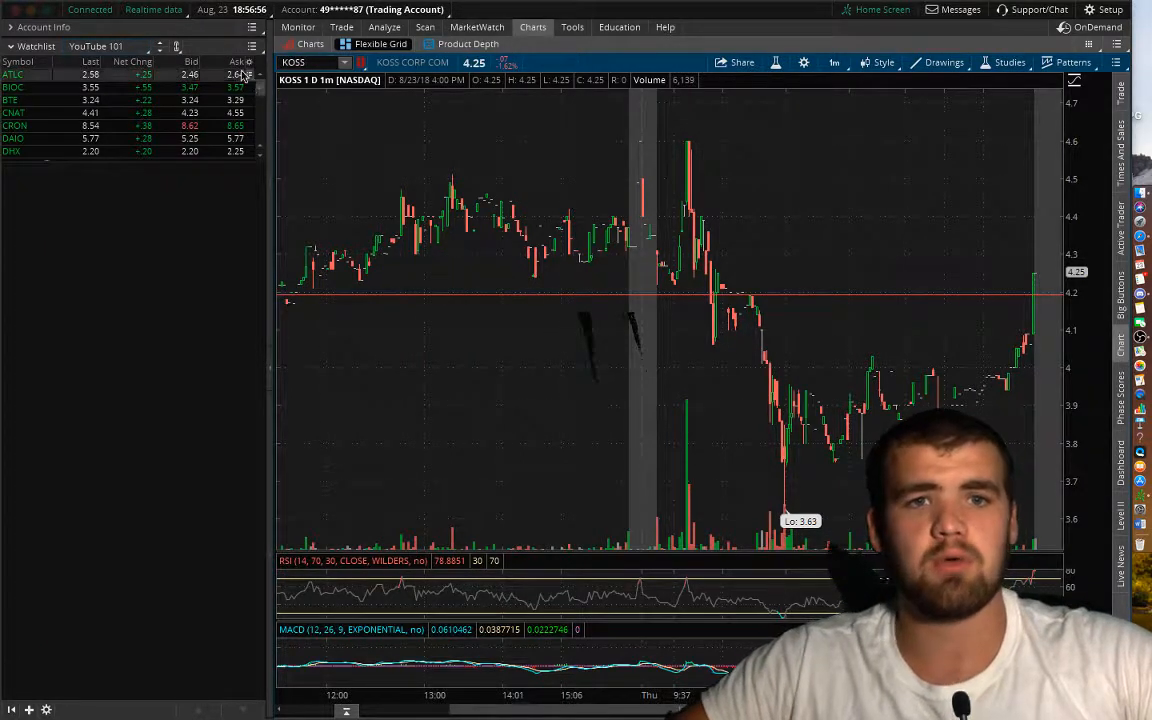
Customize the YouTube 101 watchlist columns, adding % Change in place of Last.
{"action": "left_click", "coordinate": [241, 61]}
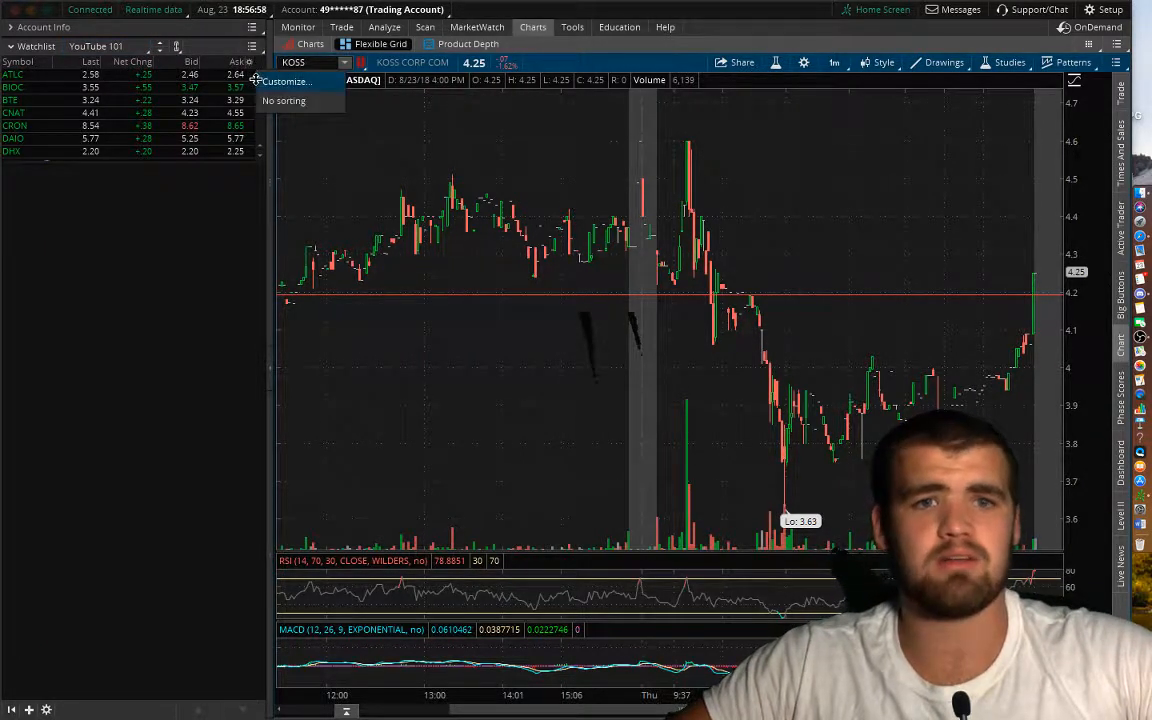
{"action": "left_click", "coordinate": [288, 81]}
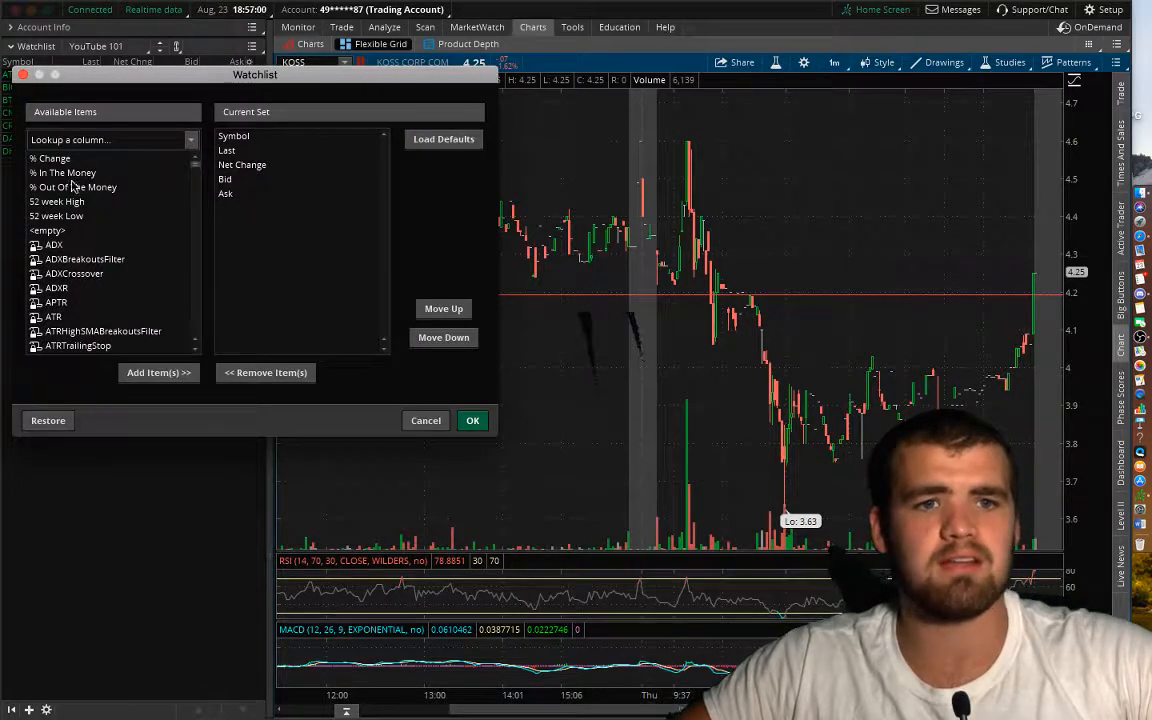
{"action": "left_click", "coordinate": [158, 372]}
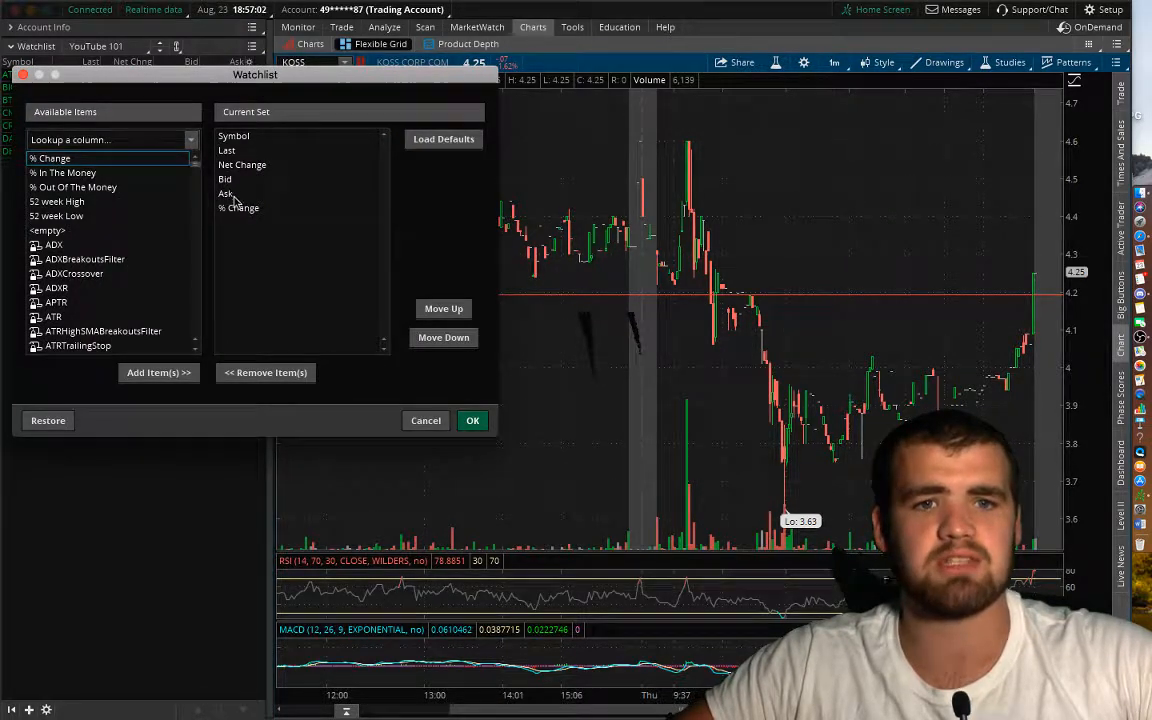
{"action": "mouse_move", "coordinate": [230, 185]}
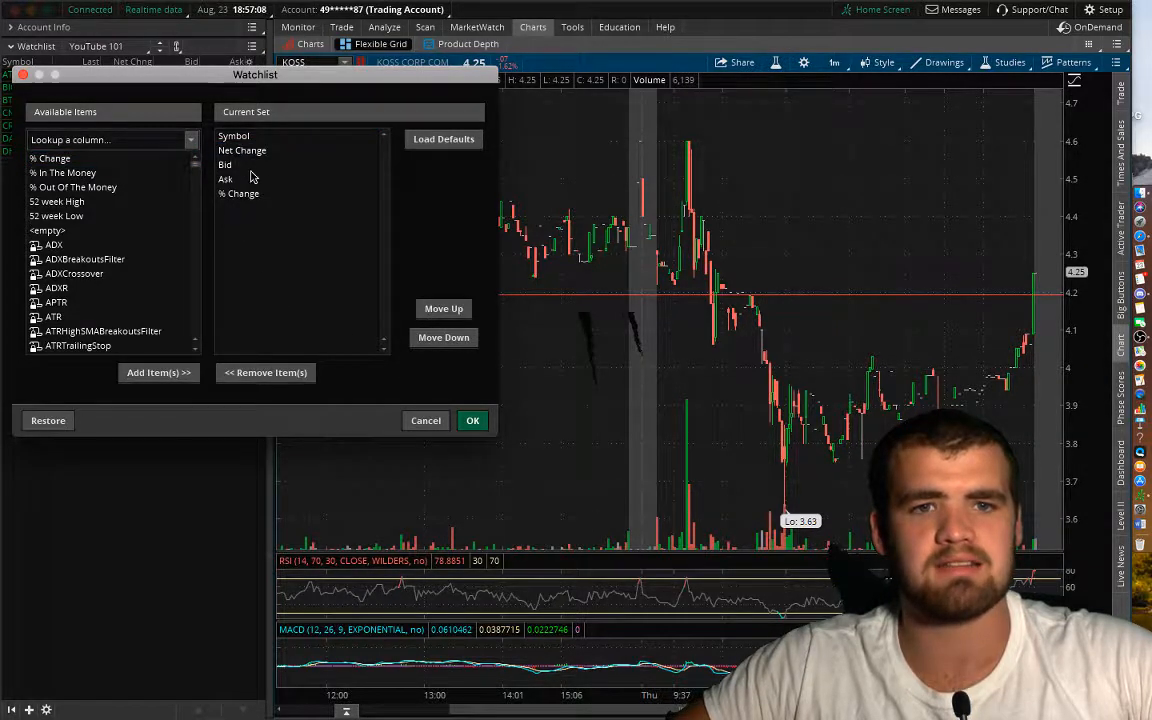
{"action": "left_click", "coordinate": [242, 150]}
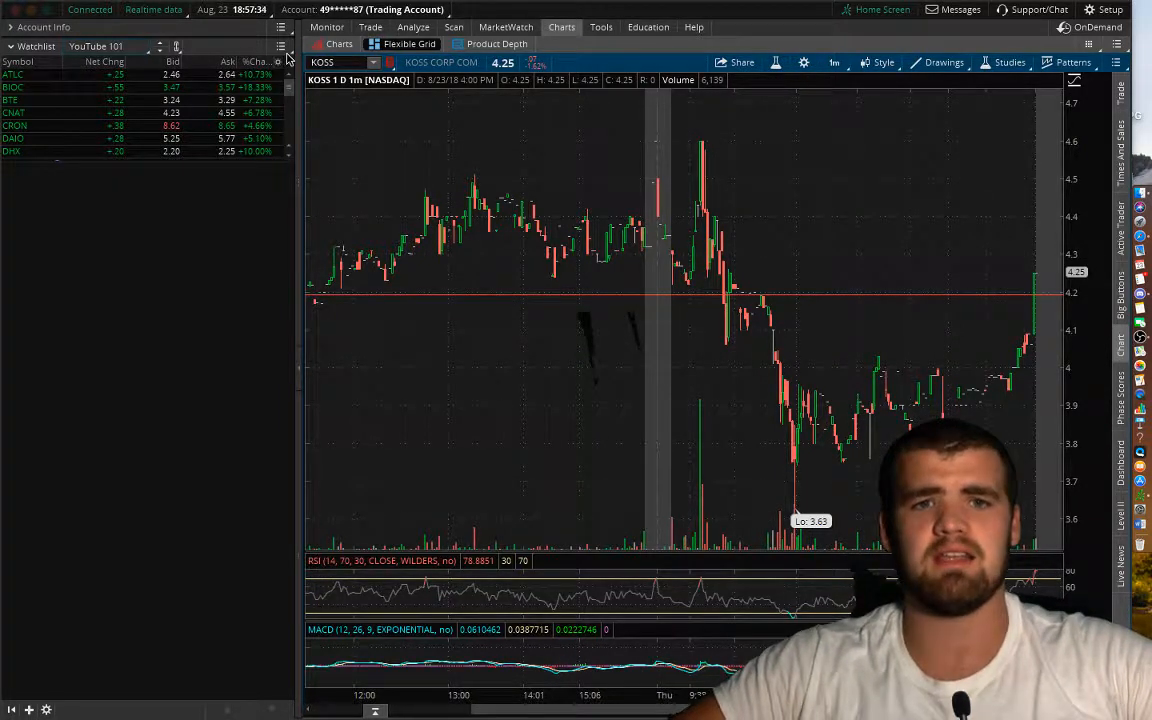
Sort the watchlist by % Change and chart OBLN, LTRX, then NUGS.
{"action": "left_click", "coordinate": [282, 47]}
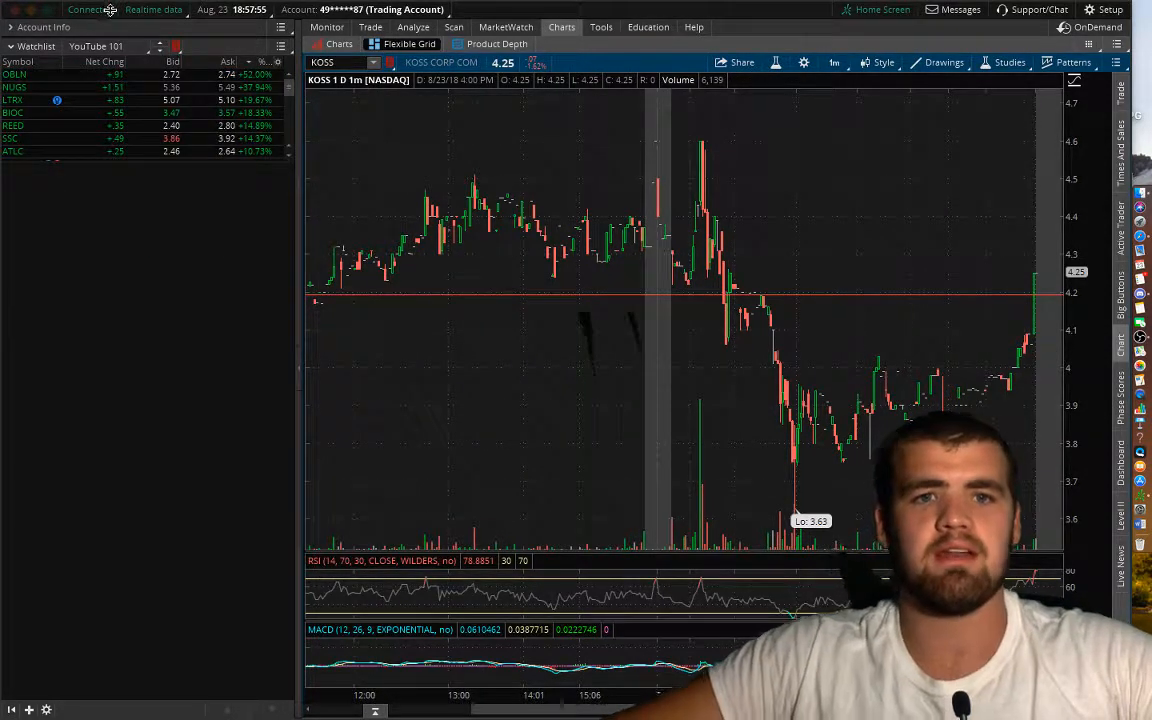
{"action": "left_click", "coordinate": [15, 74]}
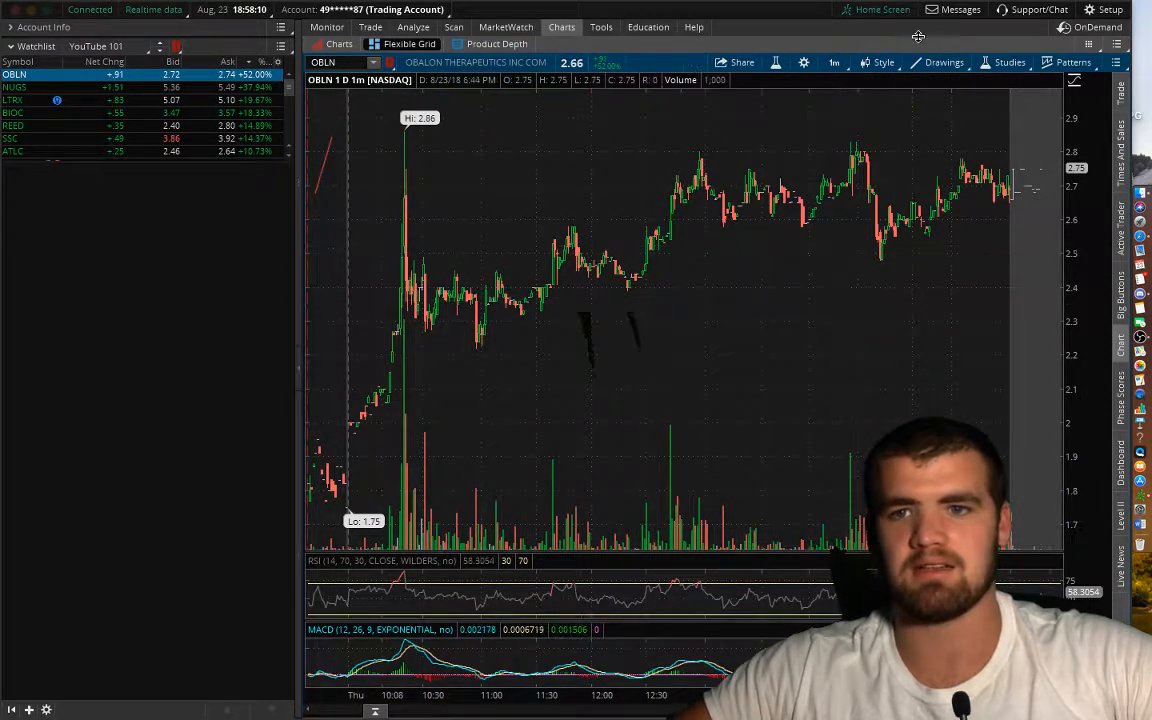
{"action": "mouse_move", "coordinate": [862, 150]}
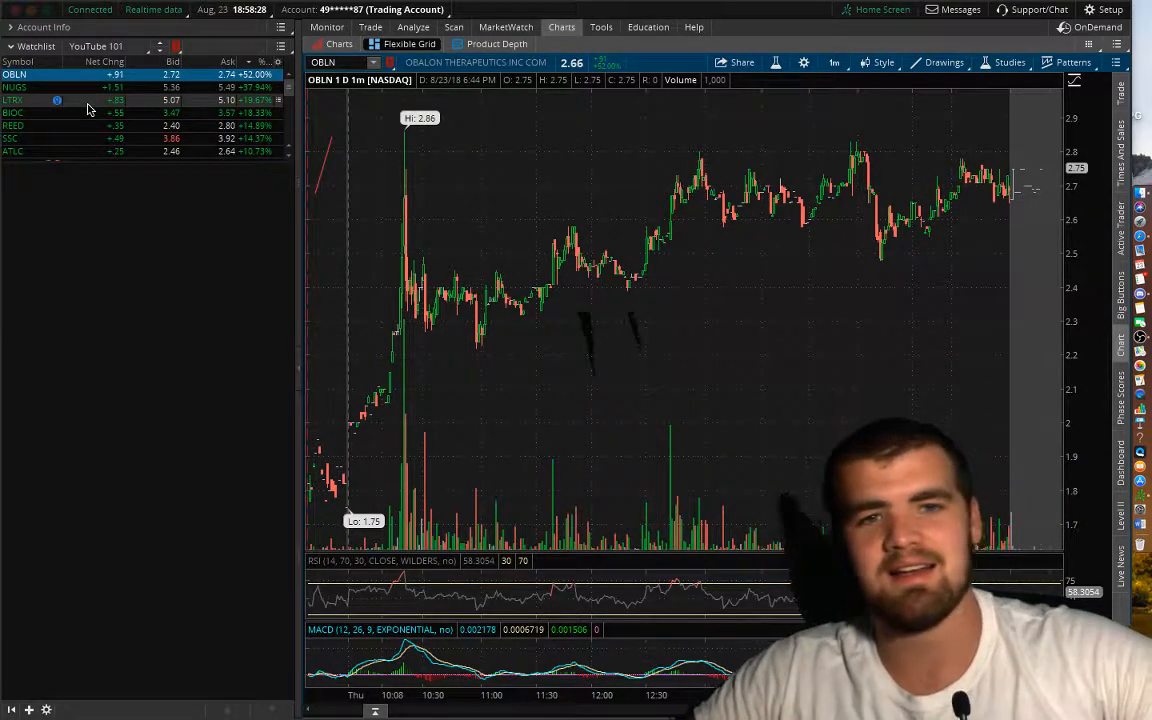
{"action": "left_click", "coordinate": [14, 87]}
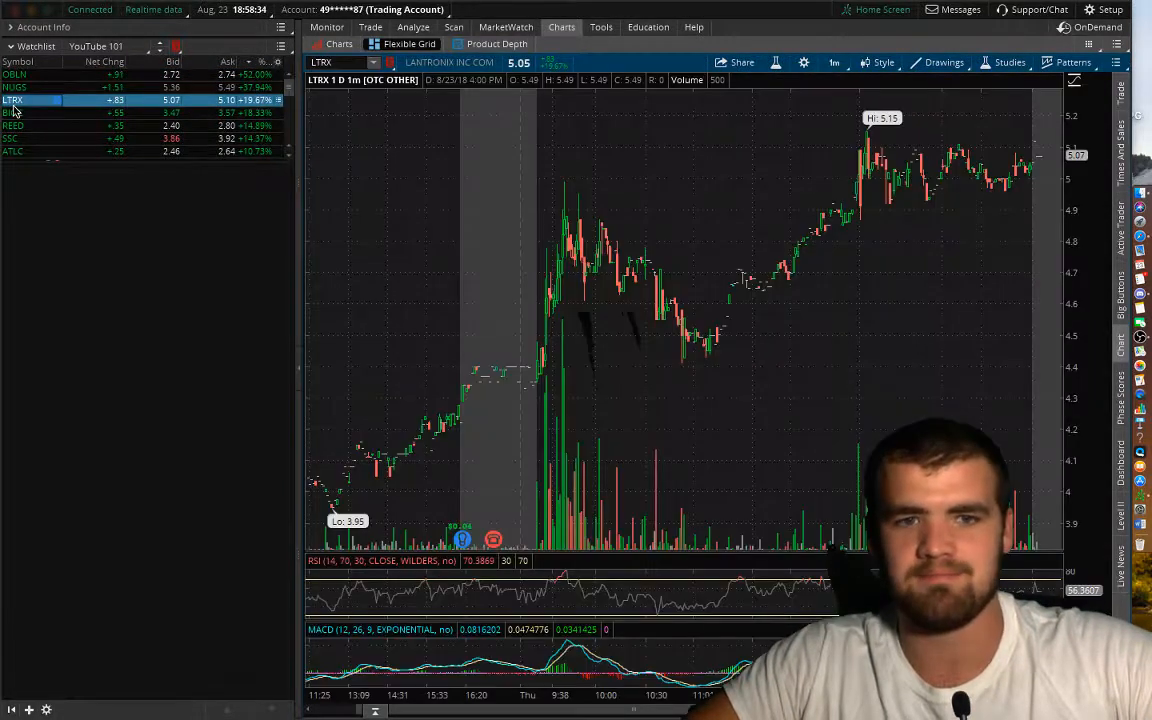
{"action": "left_click", "coordinate": [14, 87]}
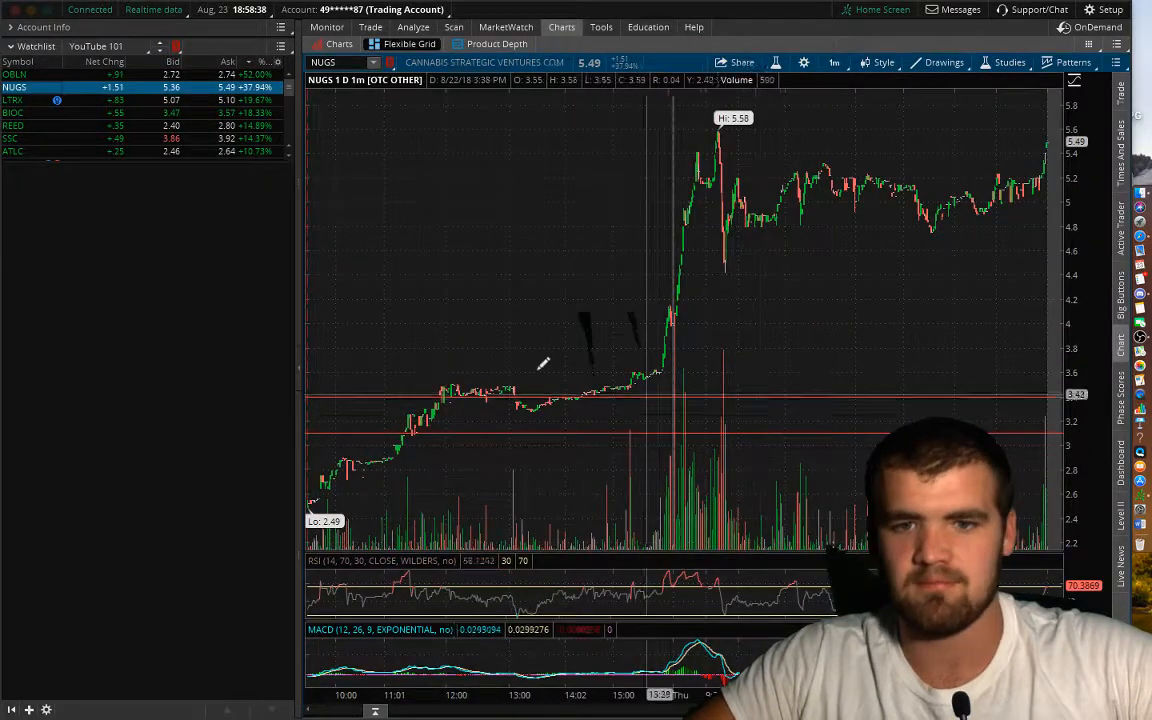
{"action": "mouse_move", "coordinate": [545, 383]}
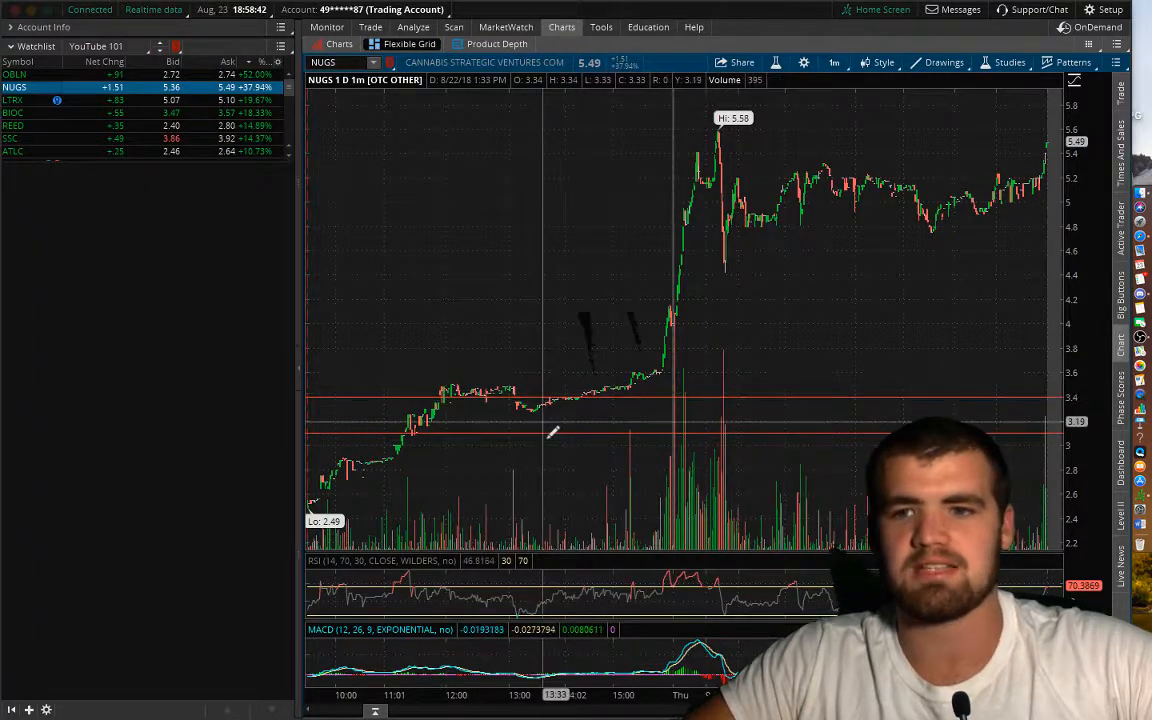
{"action": "mouse_move", "coordinate": [570, 385]}
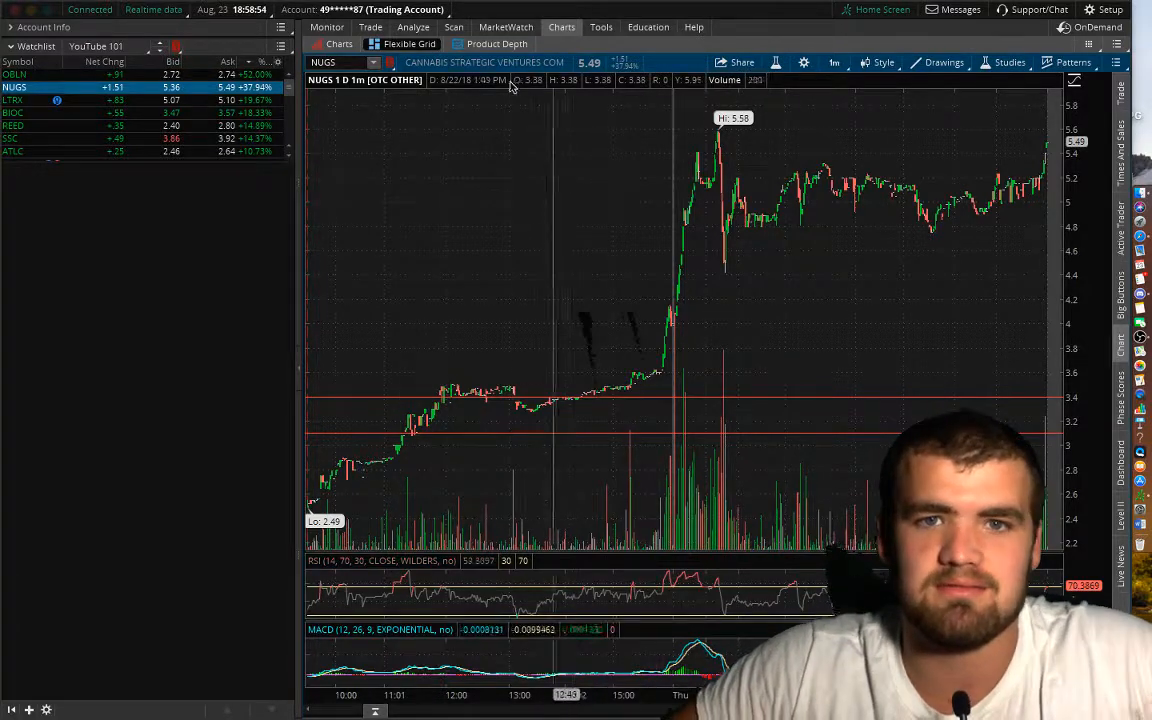
Run the personal Premarket 1 scan query and review a study's time period choices.
{"action": "left_click", "coordinate": [453, 27]}
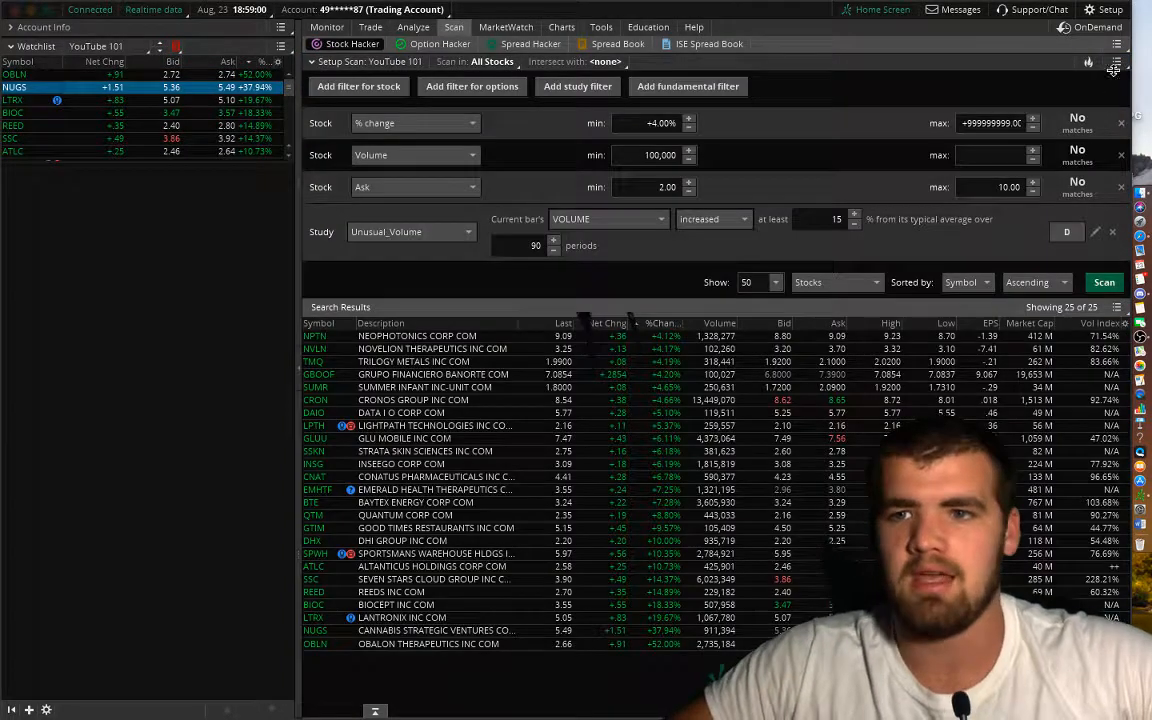
{"action": "left_click", "coordinate": [1115, 62]}
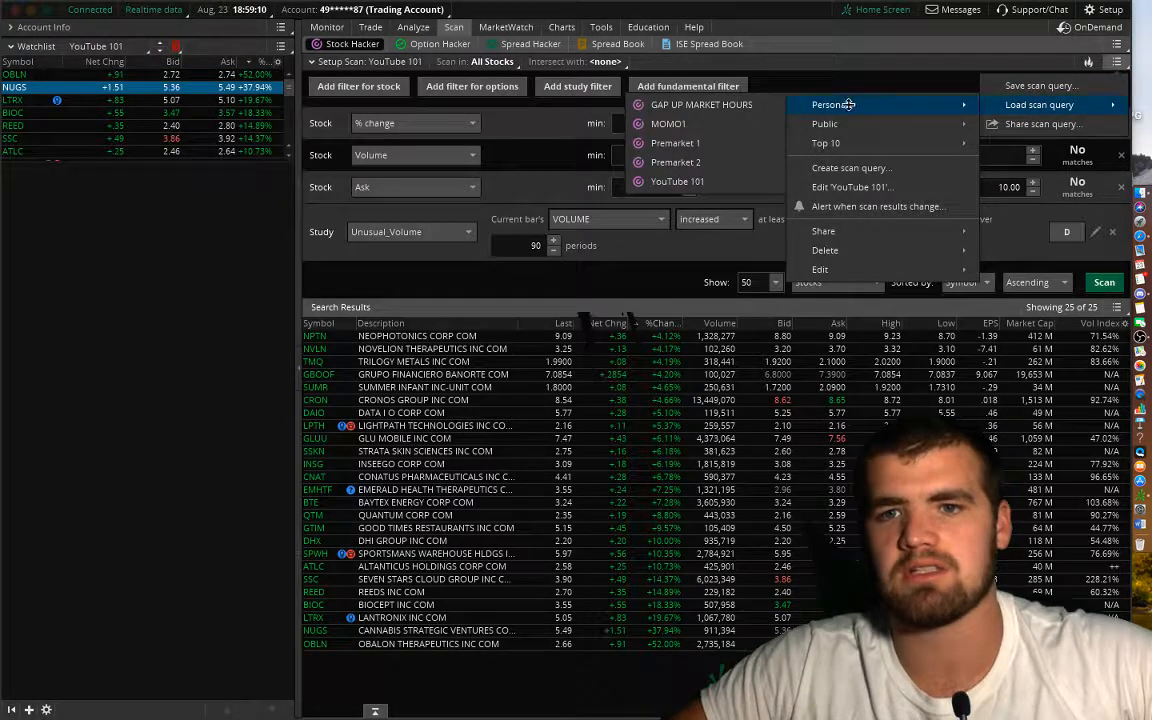
{"action": "left_click", "coordinate": [676, 143]}
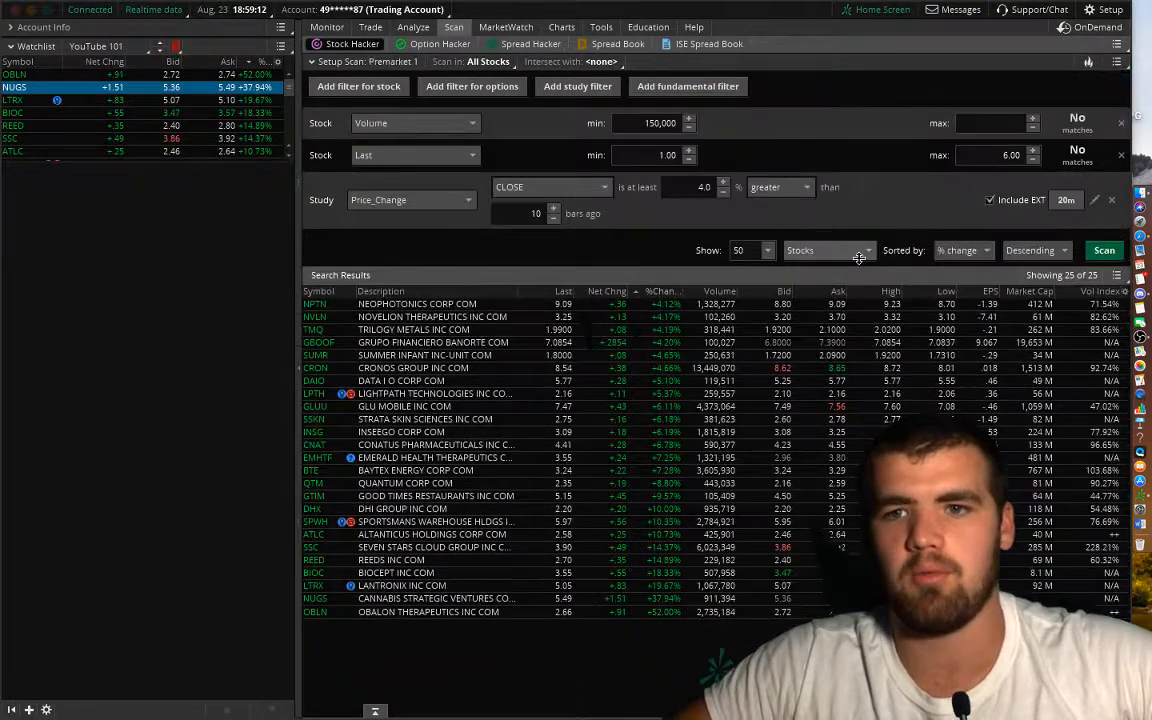
{"action": "left_click", "coordinate": [1104, 250]}
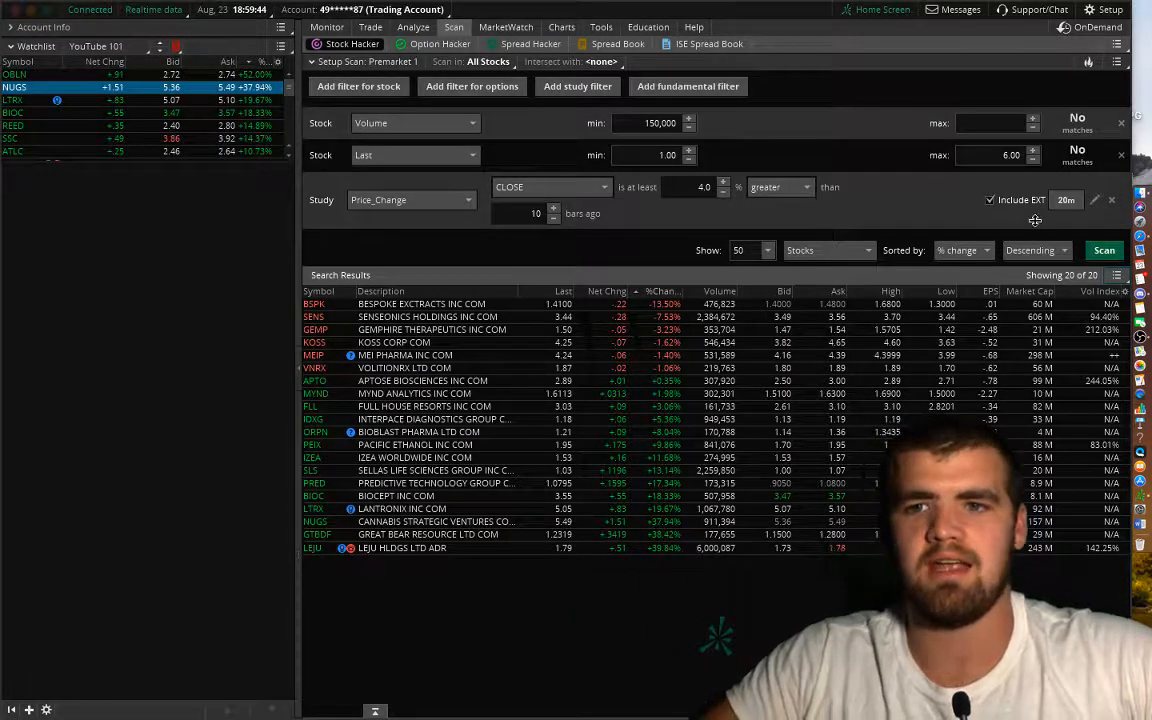
{"action": "left_click", "coordinate": [1066, 200]}
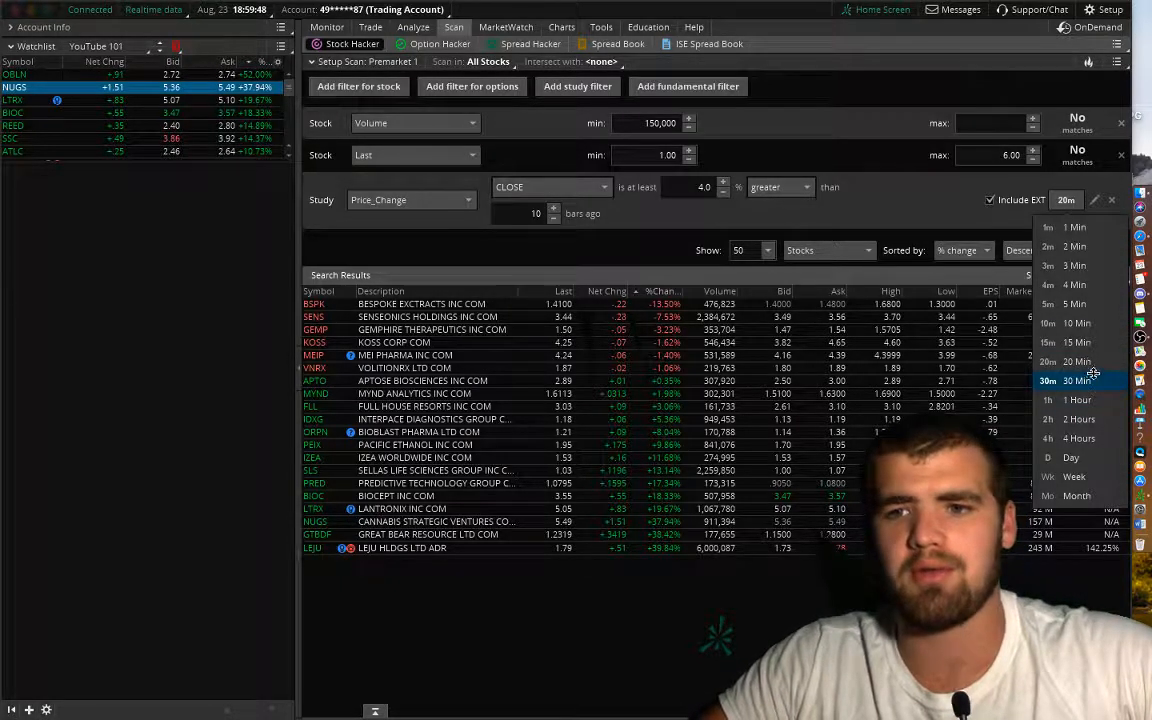
{"action": "mouse_move", "coordinate": [1075, 246]}
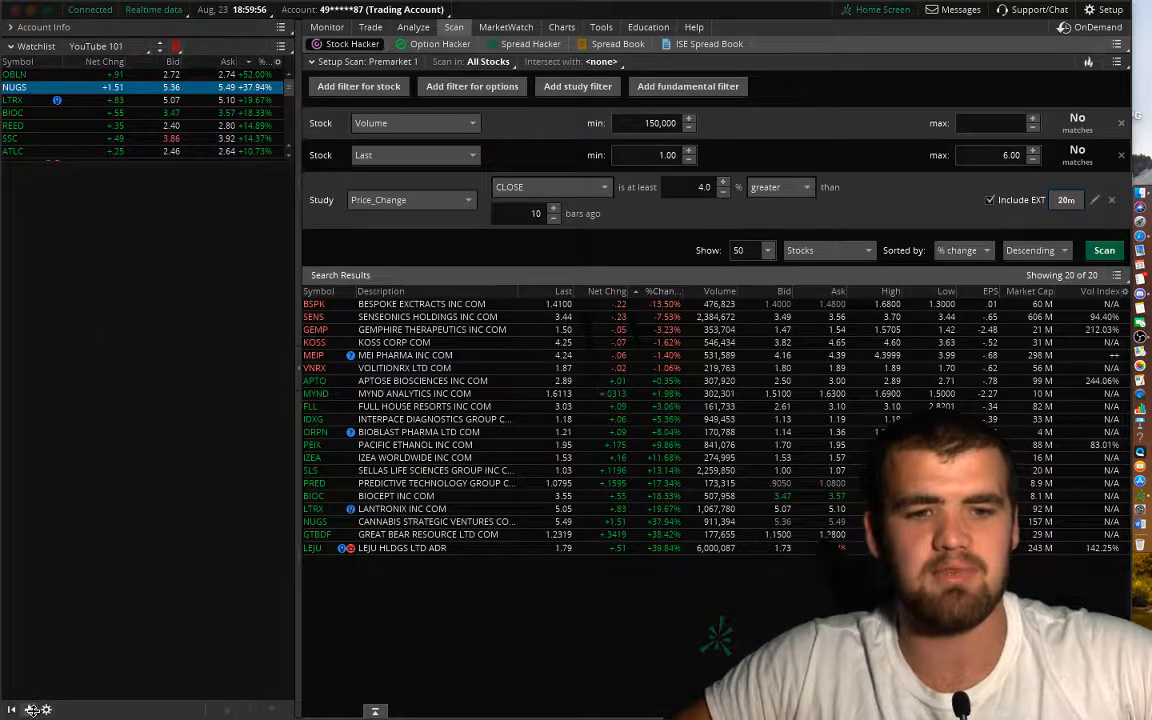
Add a Premarket 1 watchlist gadget below YouTube 101, then return to the chart.
{"action": "left_click", "coordinate": [27, 709]}
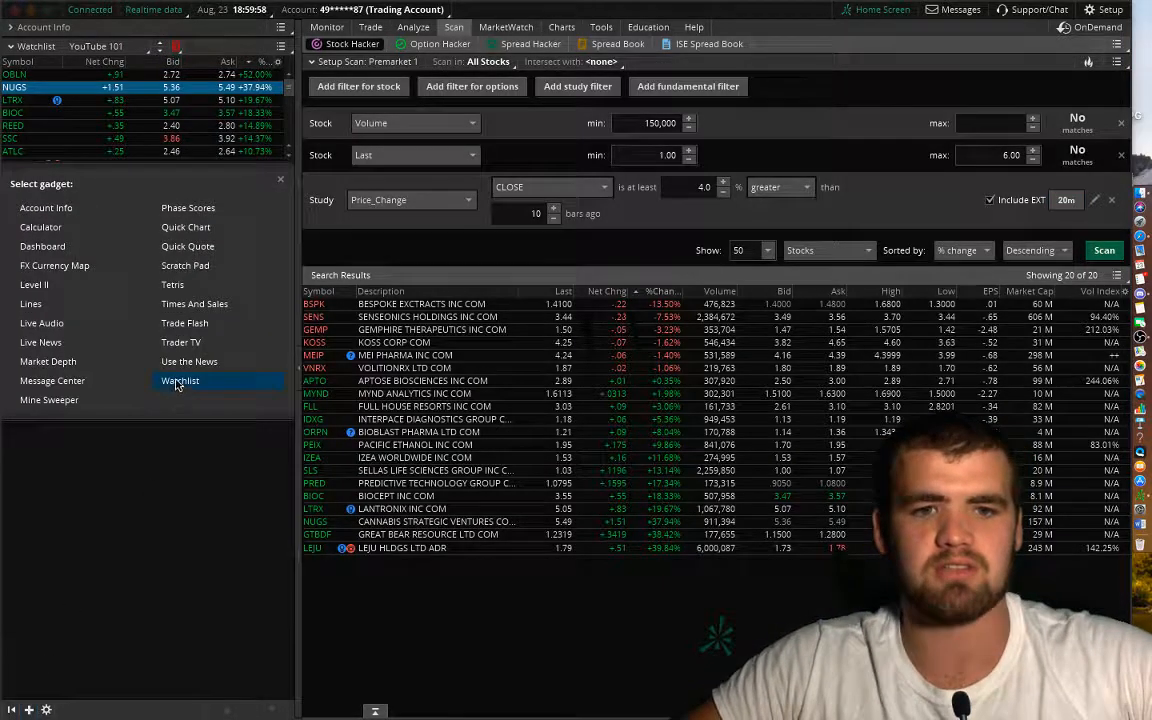
{"action": "left_click", "coordinate": [180, 381]}
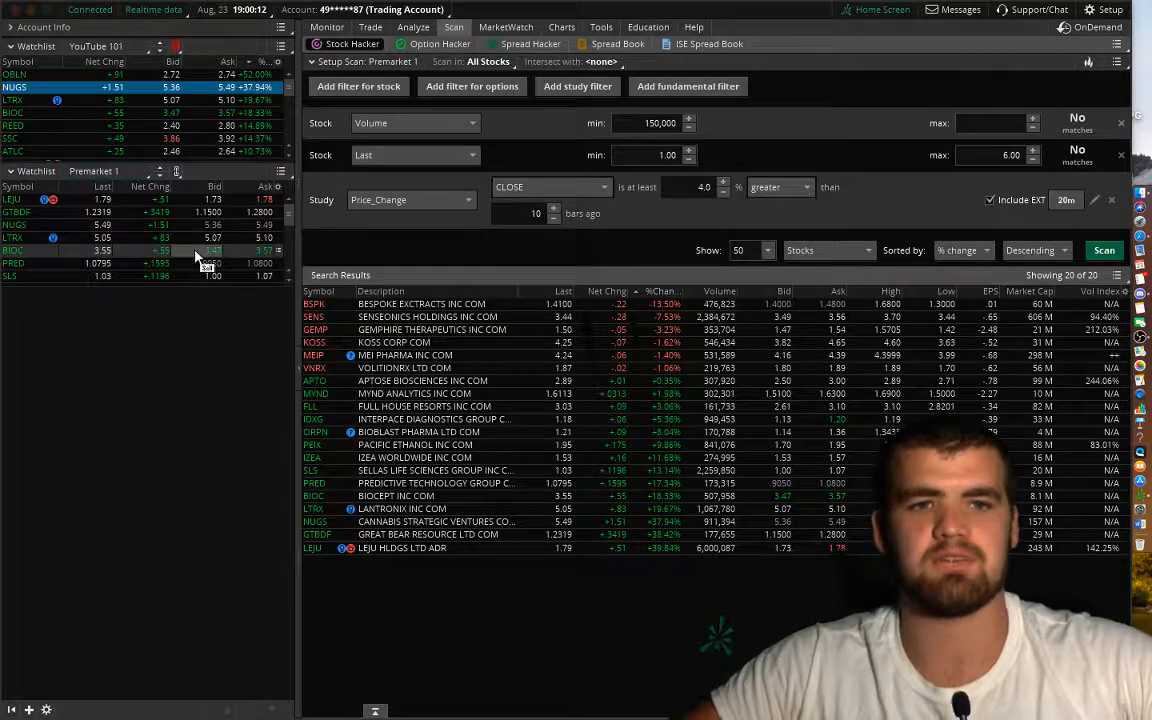
{"action": "left_click", "coordinate": [562, 27]}
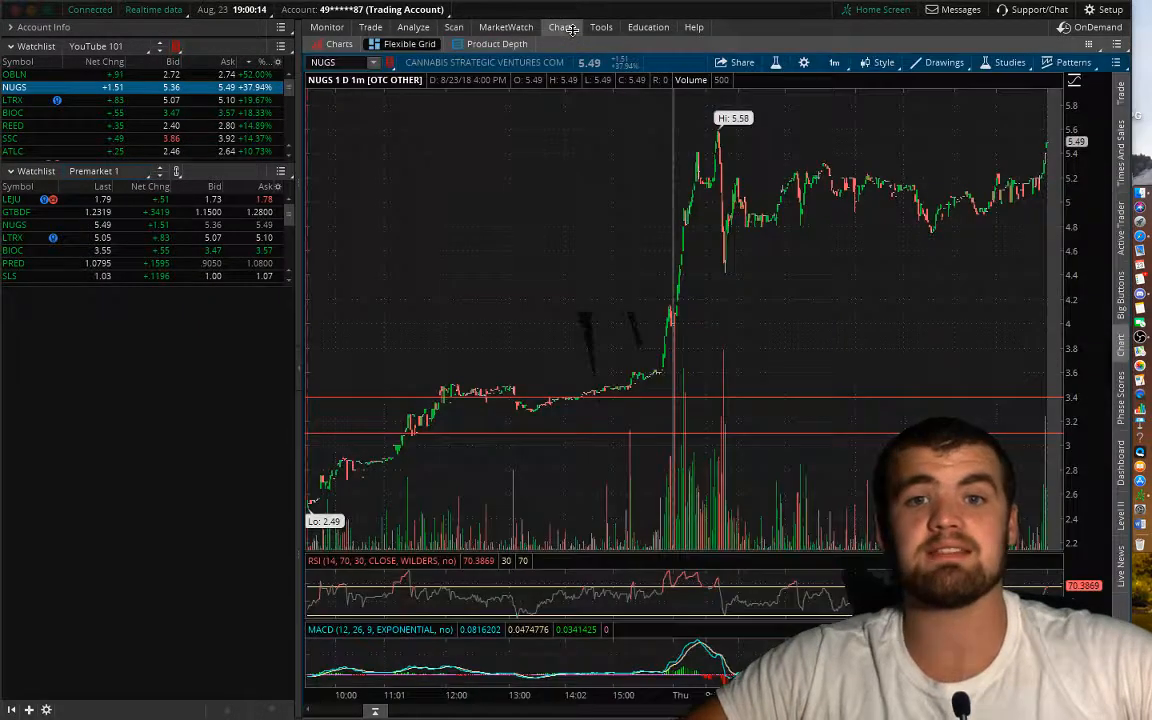